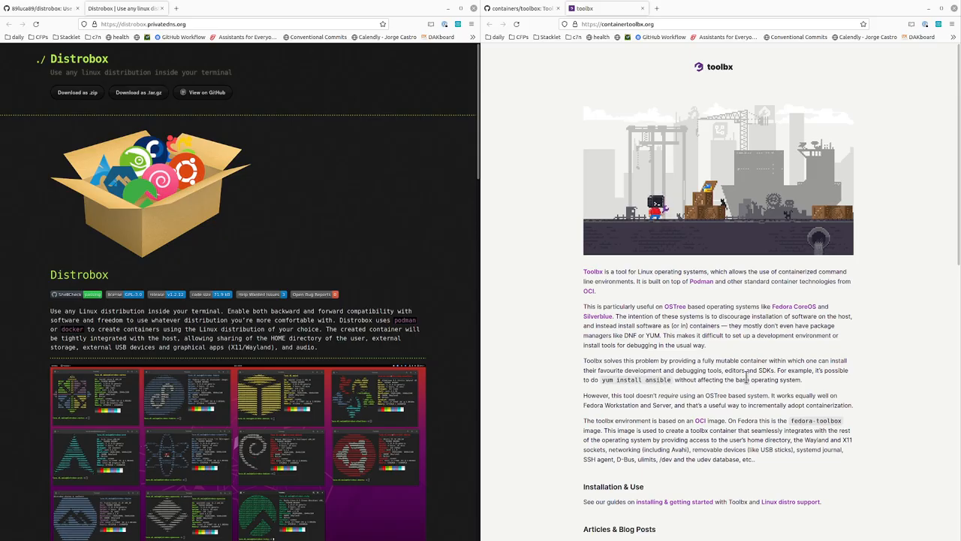
mouse_move(691, 224)
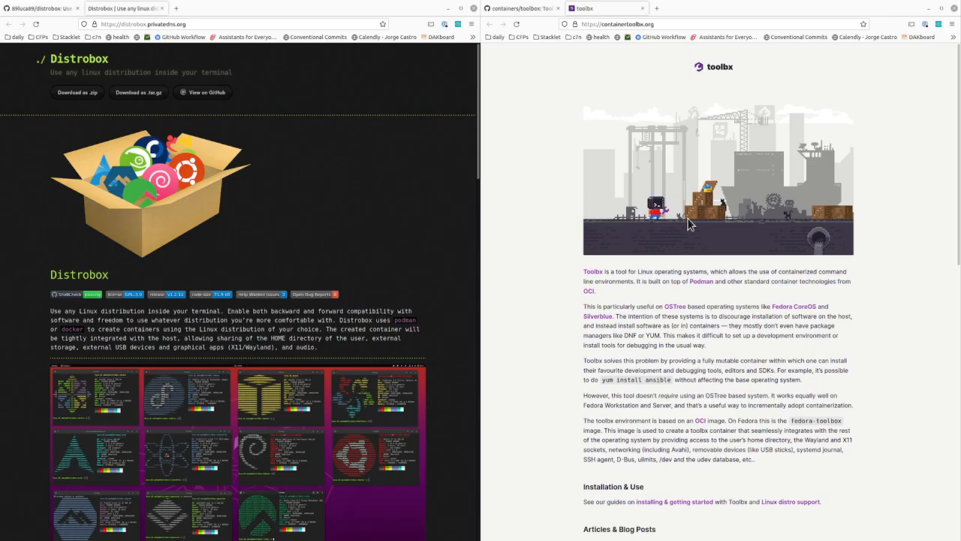
- Run 'toolbox enter' to enter the toolbox container, then type 'exit' to leave it
scroll("down", 3)
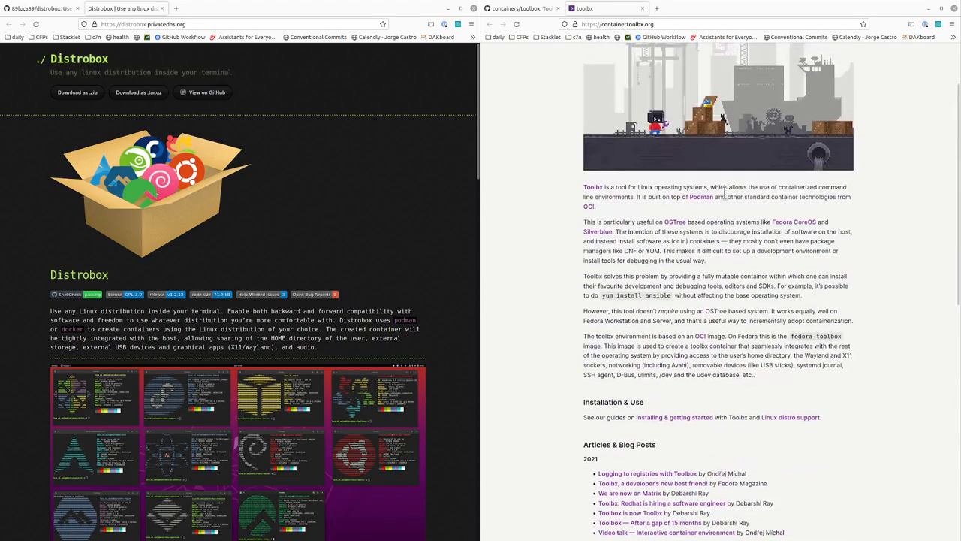
scroll("down", 3)
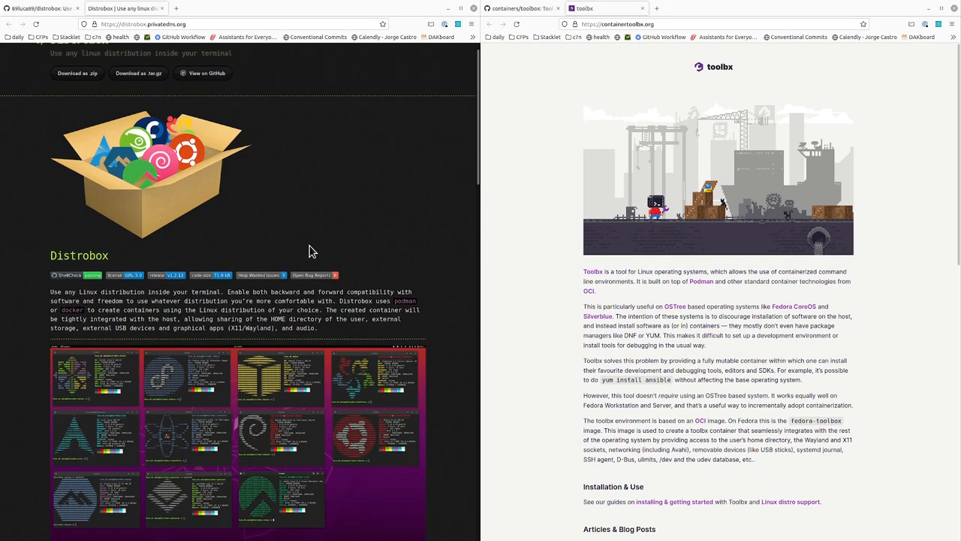
scroll("down", 3)
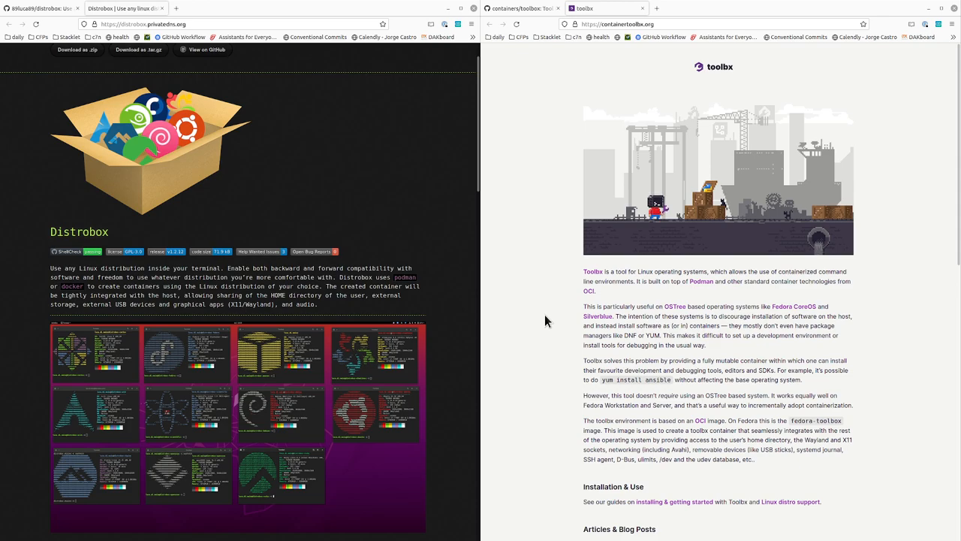
mouse_move(580, 179)
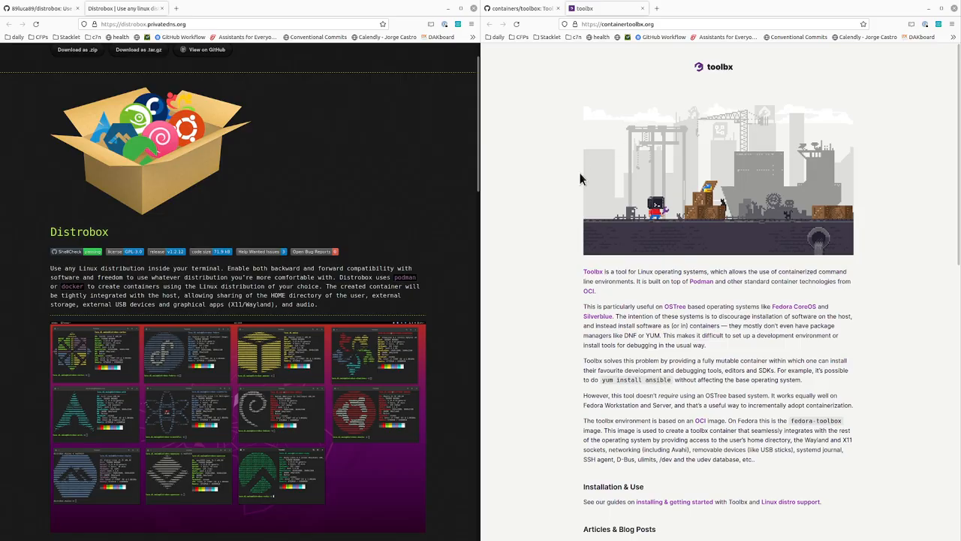
mouse_move(813, 363)
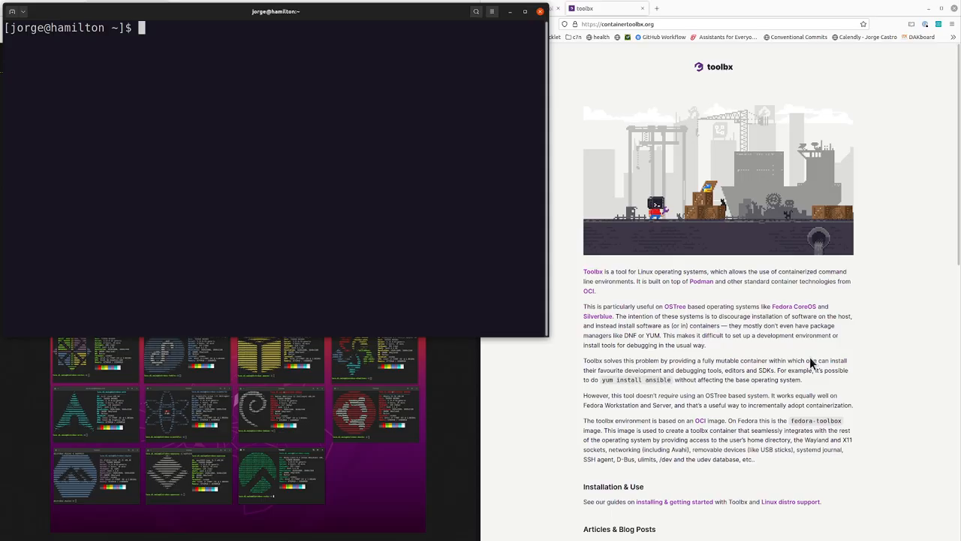
type("toolbox ent")
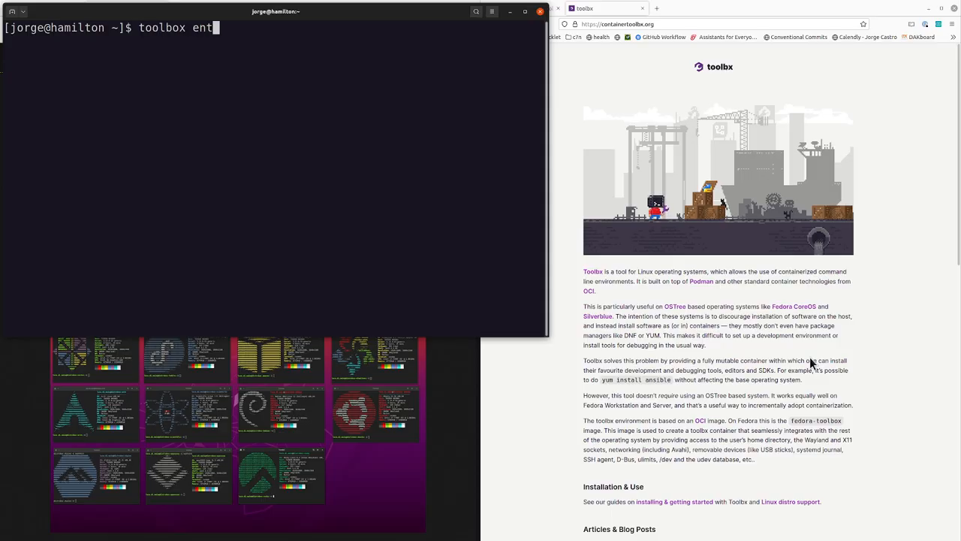
key("Return")
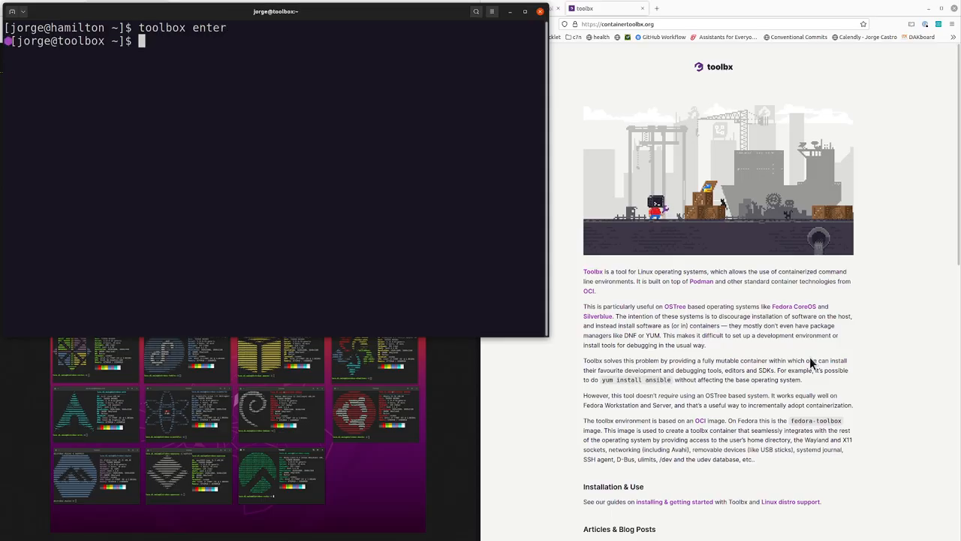
type("exit")
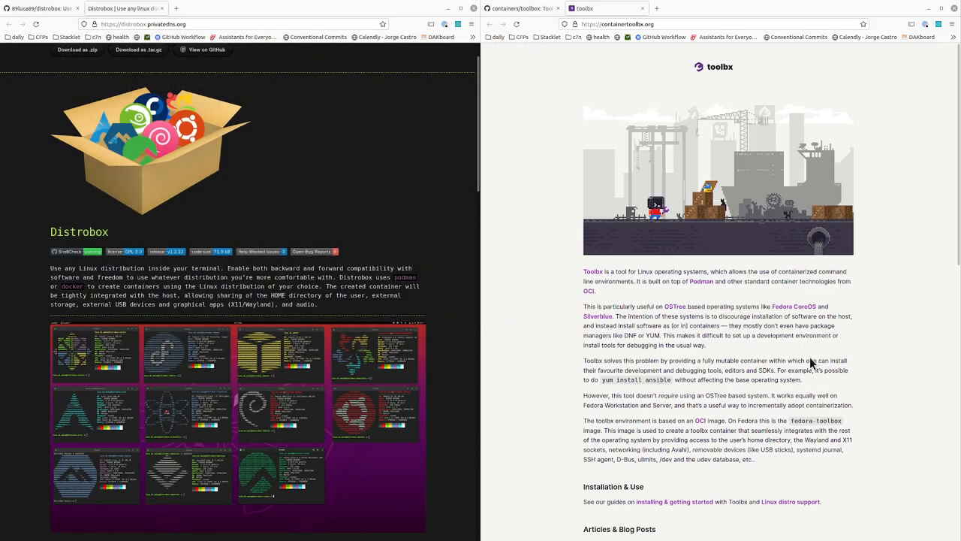
mouse_move(338, 344)
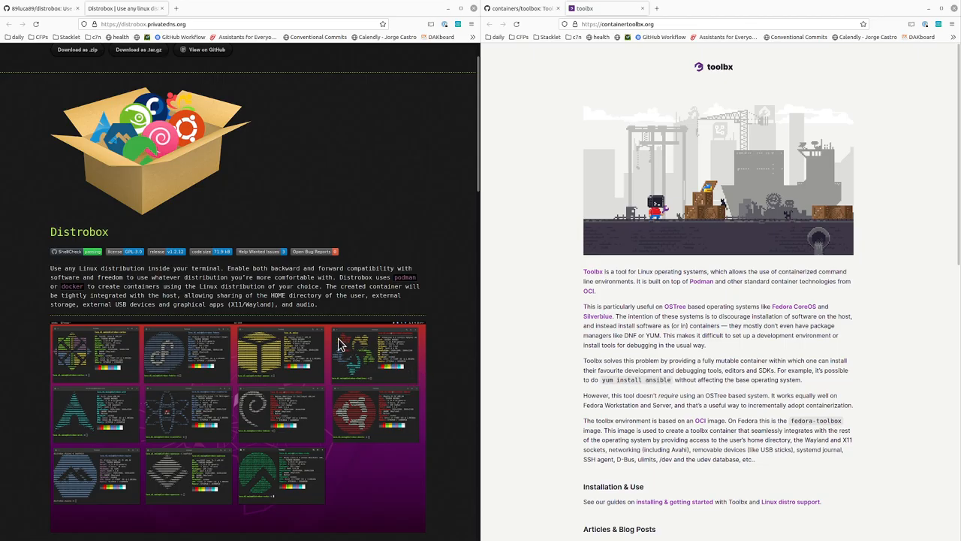
mouse_move(386, 496)
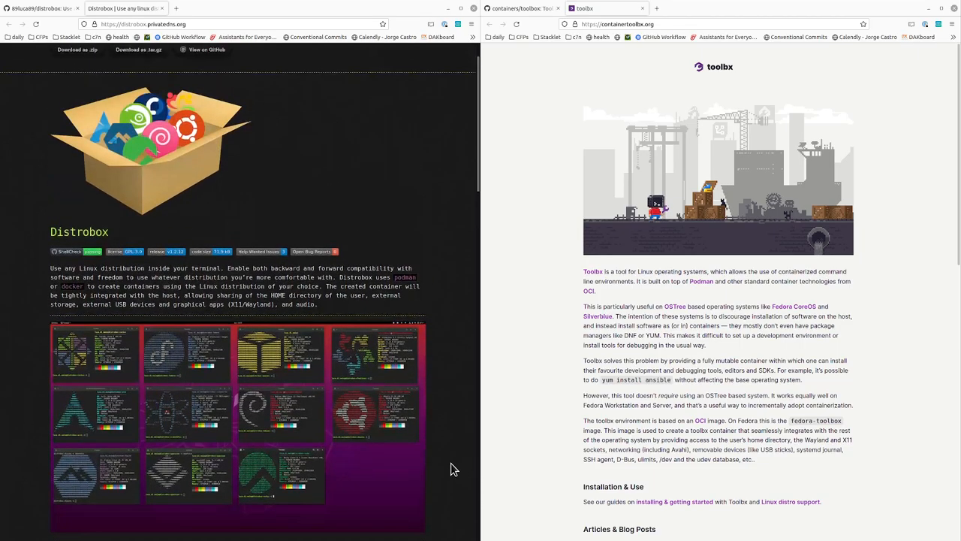
- Scroll the Toolbx page to the Articles & Blog Posts list and back up
scroll("down", 3)
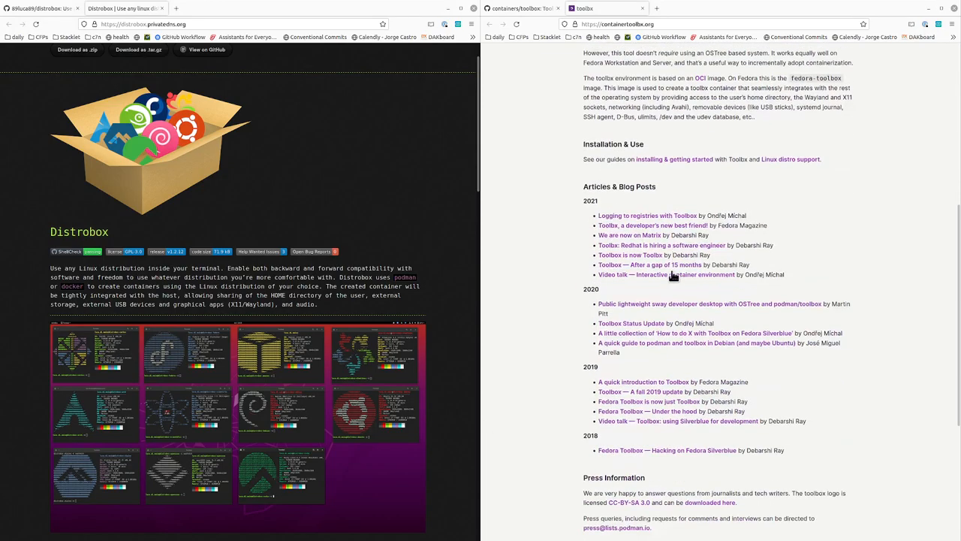
scroll("up", 3)
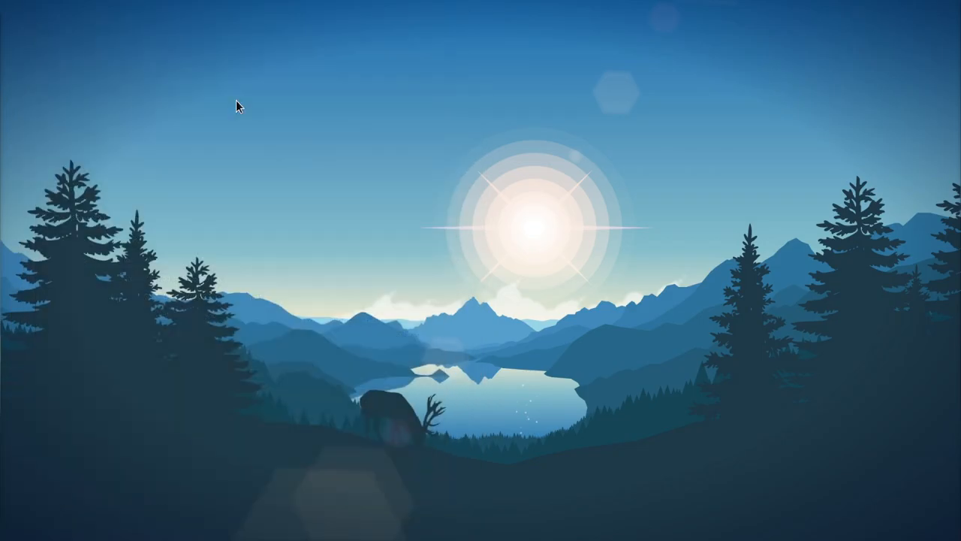
mouse_move(490, 227)
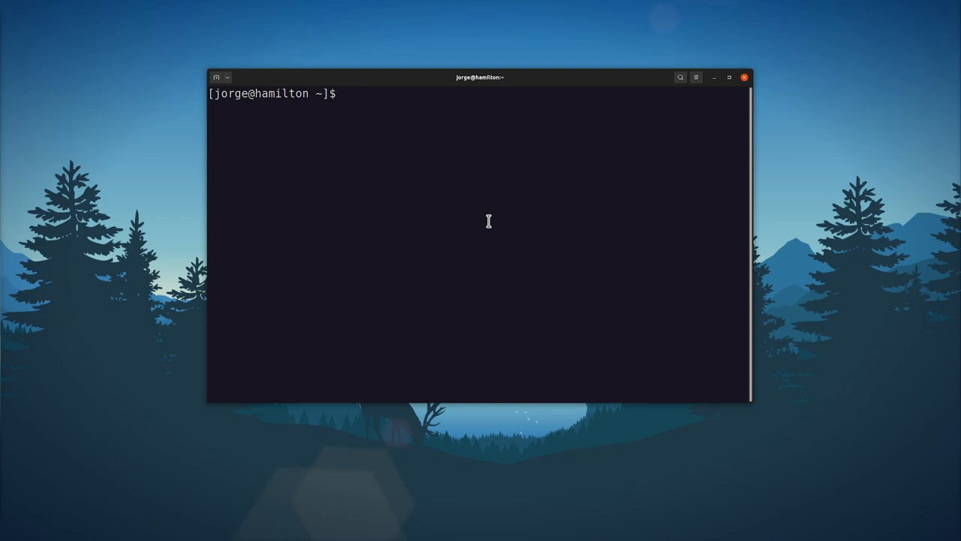
- Type rpm-ostree and flatpak commands in the host terminal
type("rpm-ostree")
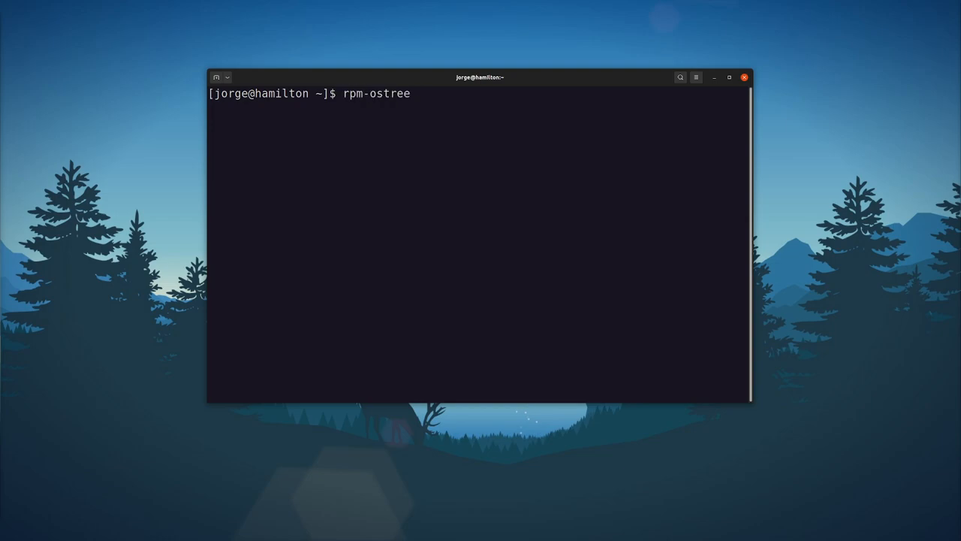
type("fl")
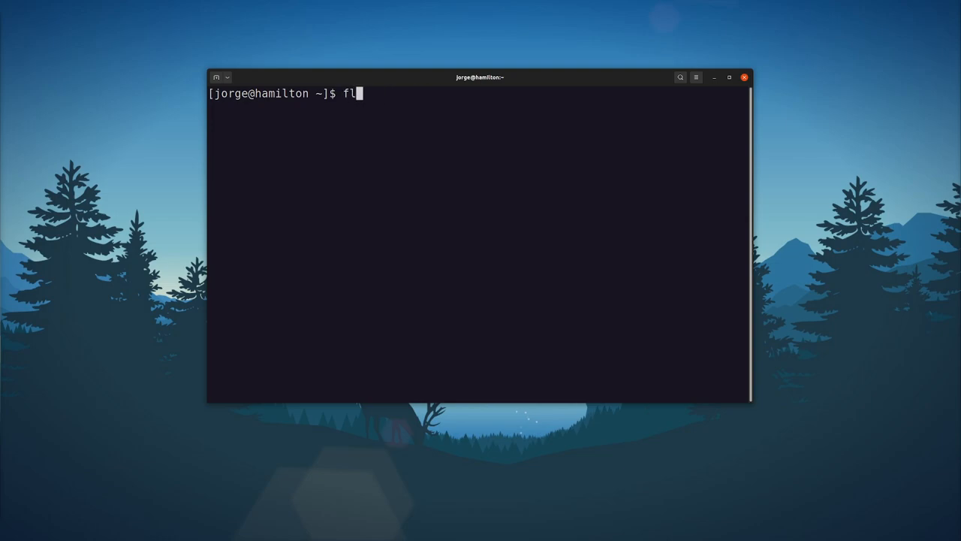
type("atpa")
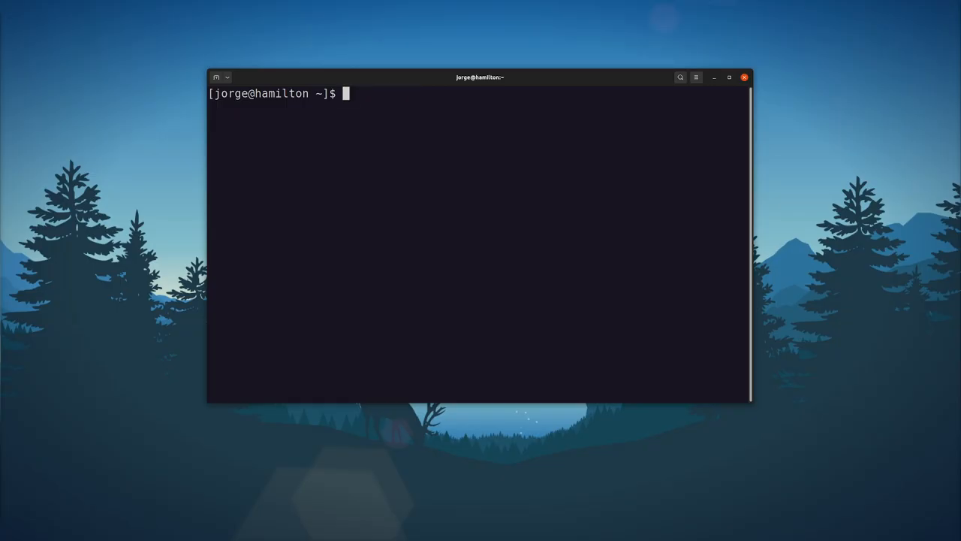
- Review the Host, toolbox and ubuntu profiles in Profile Preferences, then close it
right_click(440, 233)
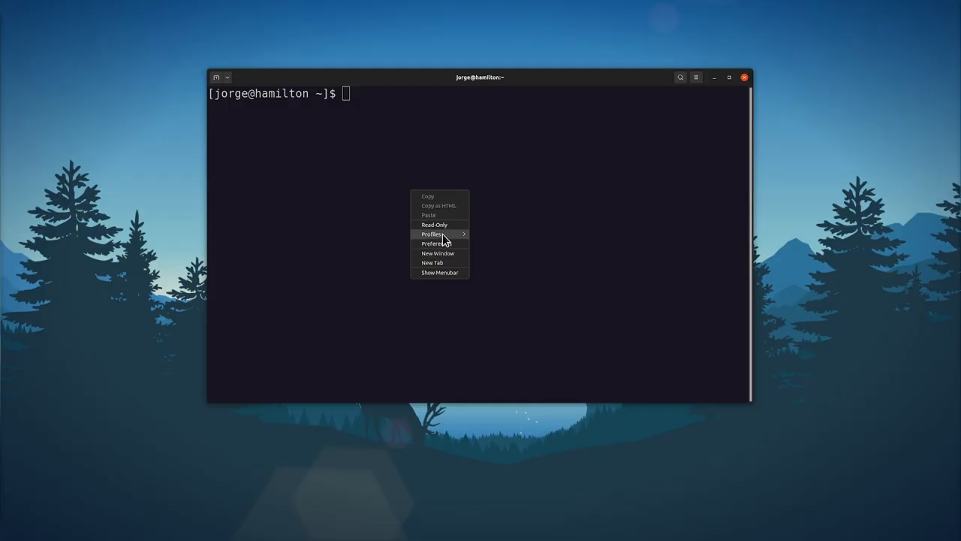
left_click(434, 243)
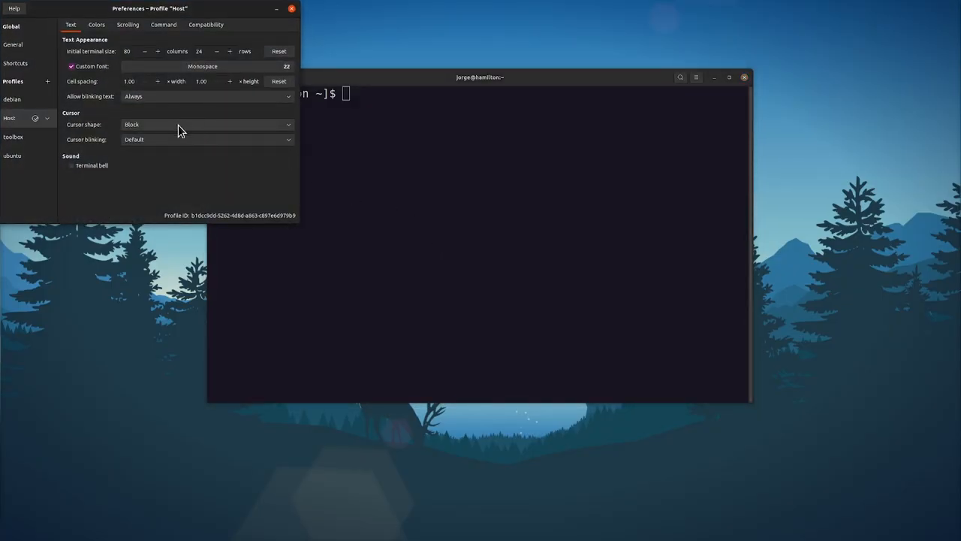
mouse_move(150, 53)
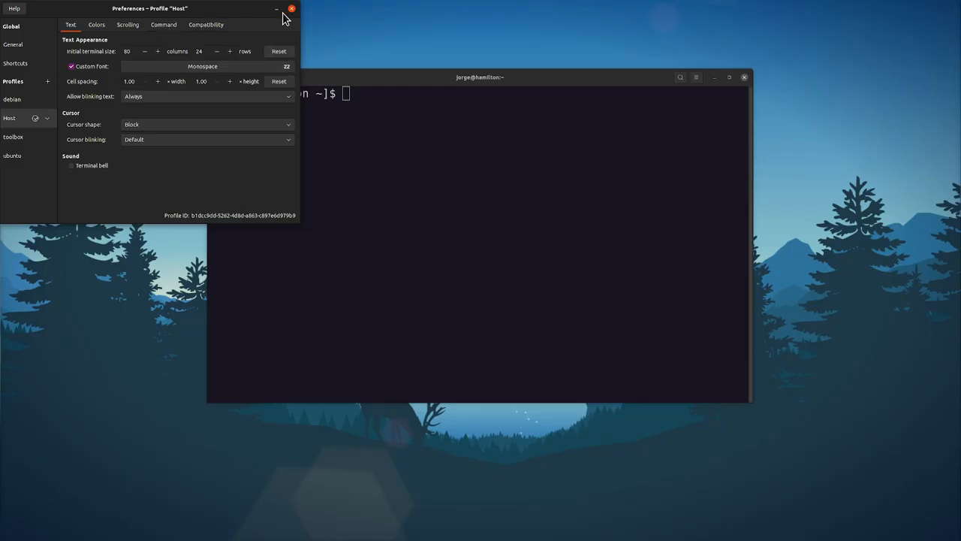
left_click(291, 8)
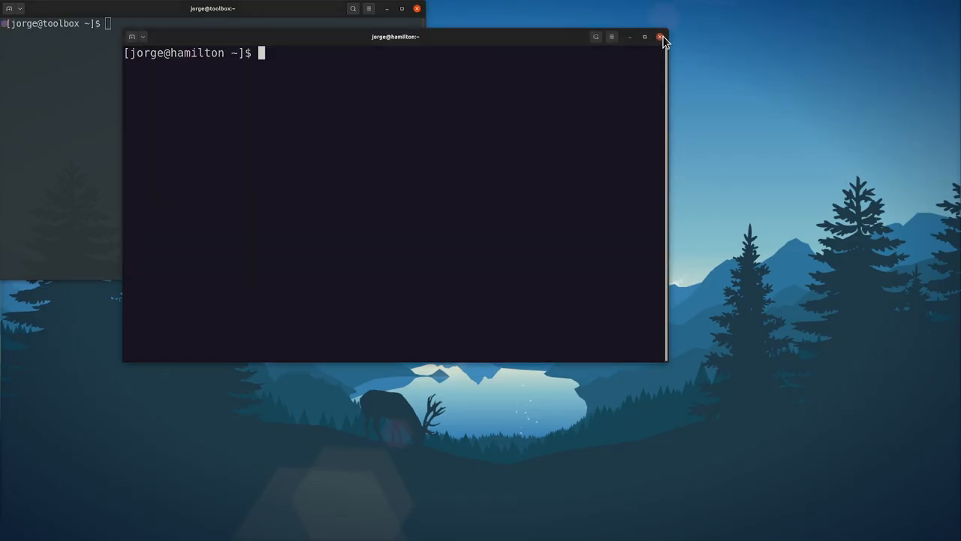
- Close the host terminal window and start typing neofetch in the toolbox window
left_click(660, 37)
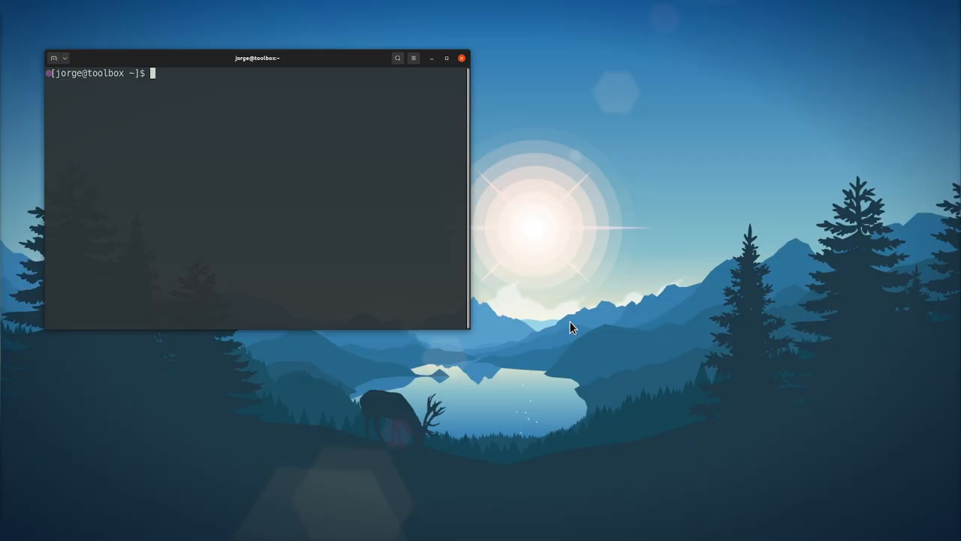
type("ne")
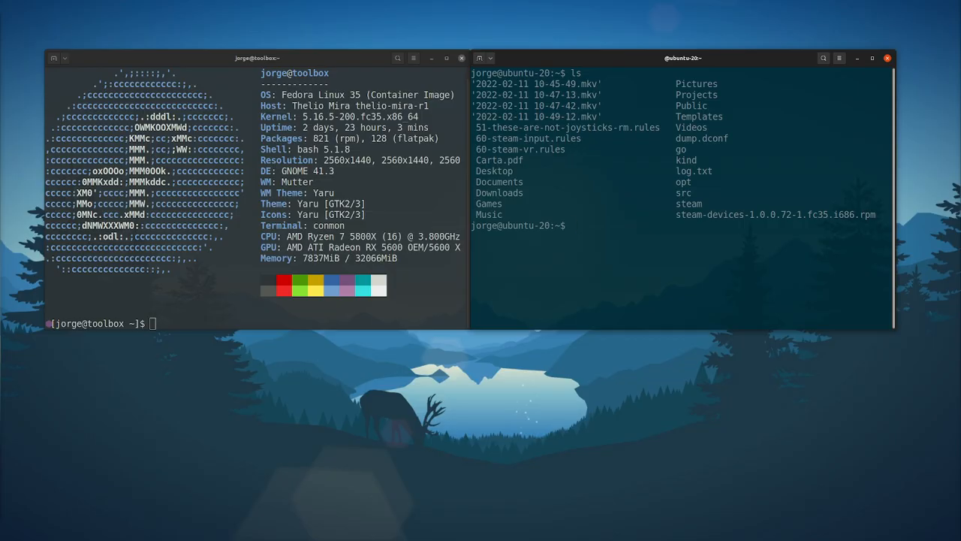
- Refresh the Ubuntu container's package lists with 'sudo apt update'
type("sudo ap")
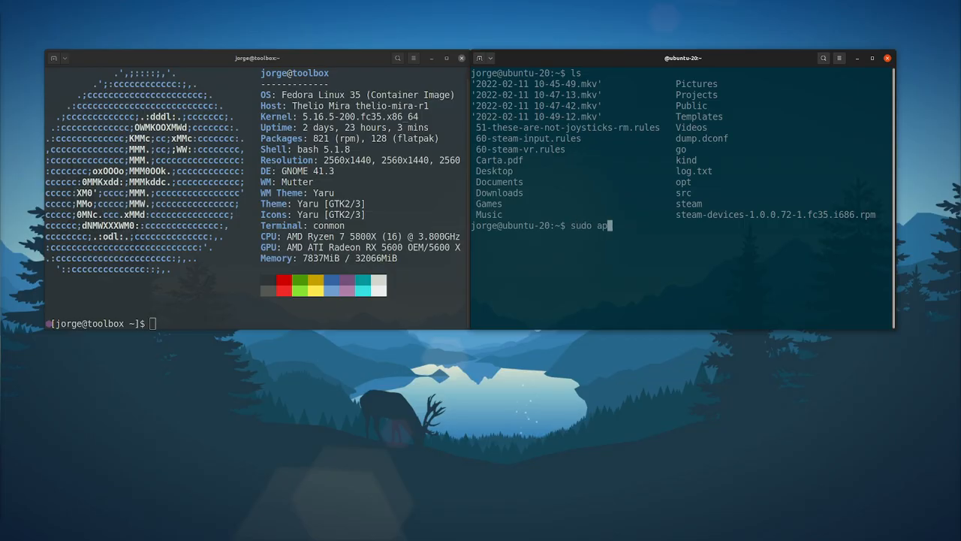
key("Return")
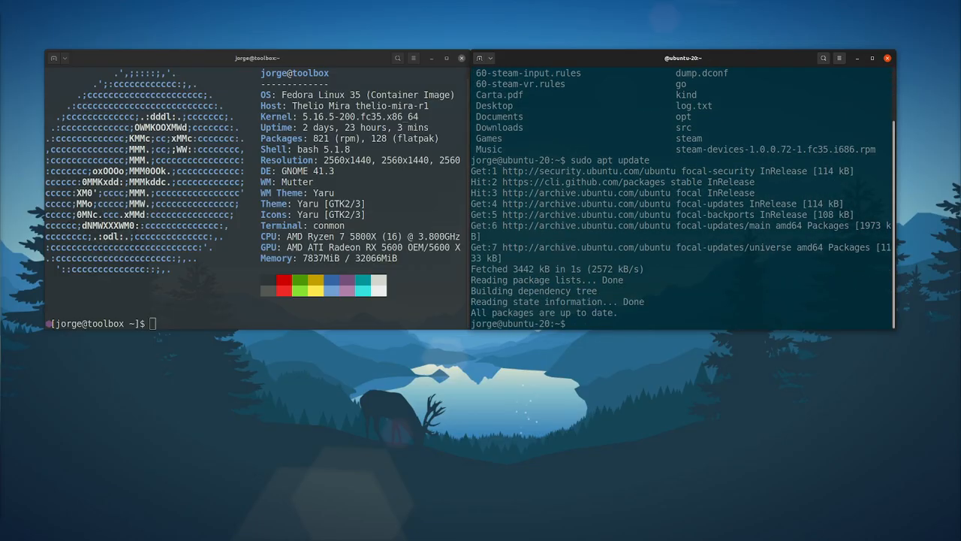
double_click(729, 182)
type("neofetch")
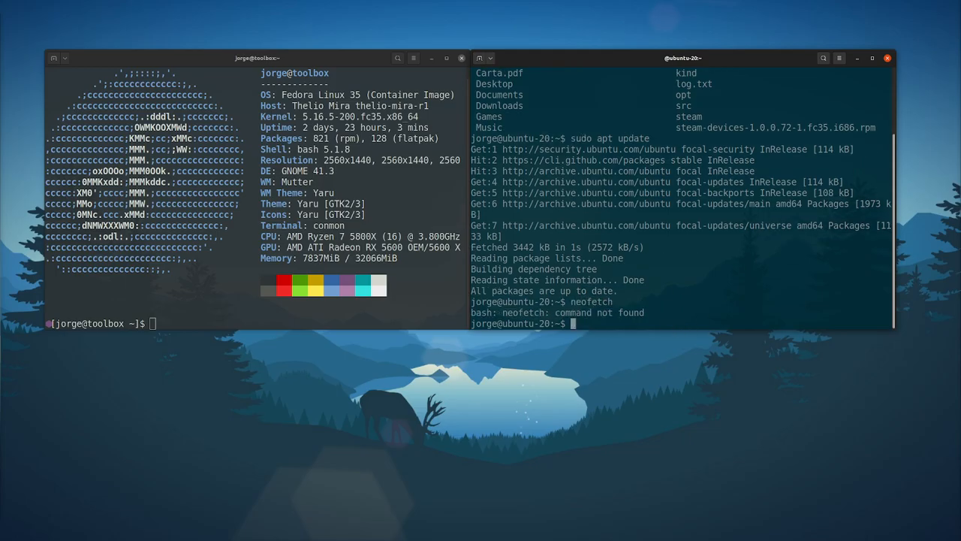
- Install neofetch in the Ubuntu container with 'sudo apt install neofetch', confirming with Y
type("sudo apt")
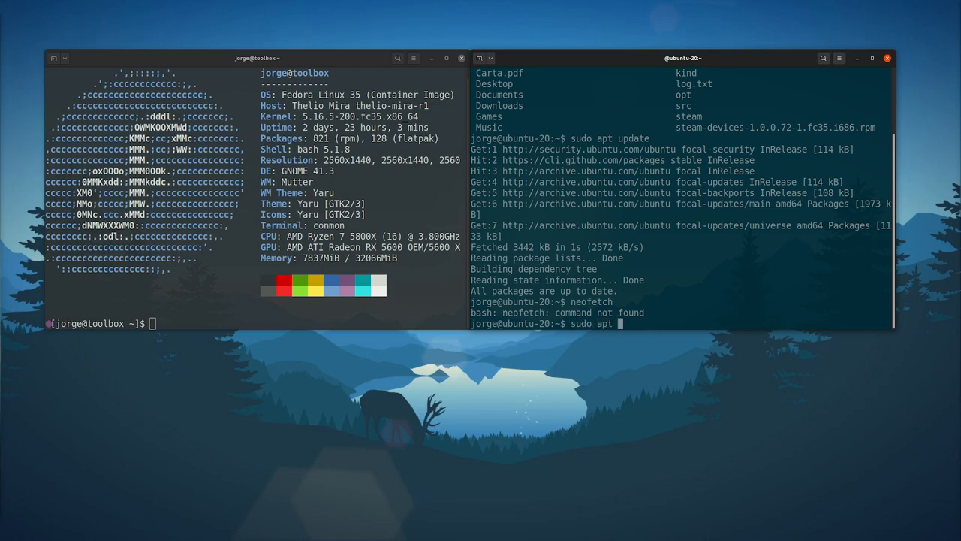
type("install neof")
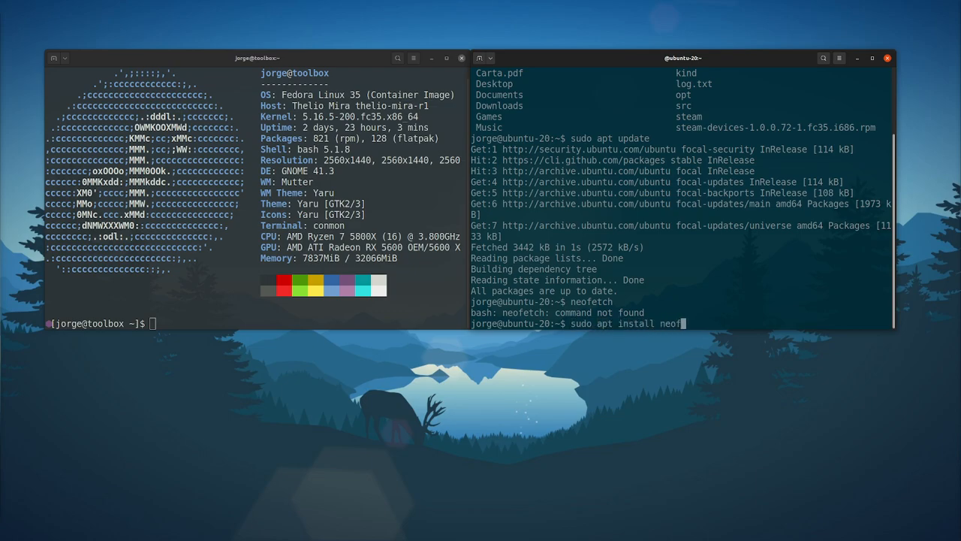
key("Return")
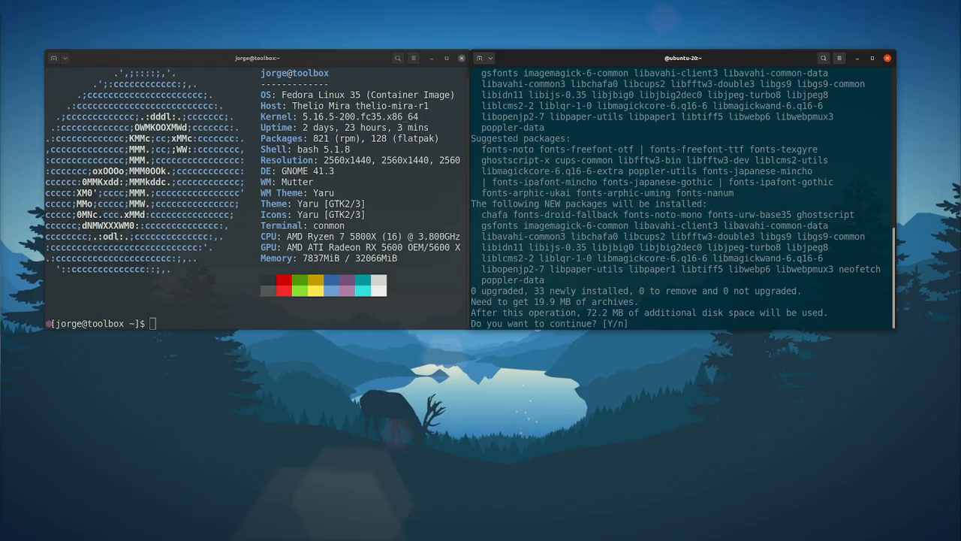
type("Y")
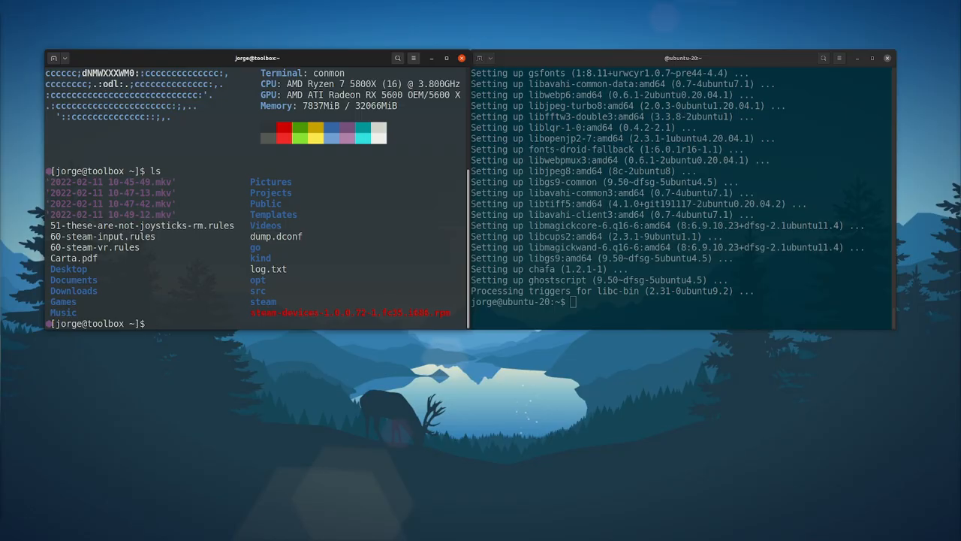
- List home files, then cd into src/castrojo/cloud-custodian in the ubuntu-20 shell
type("ls")
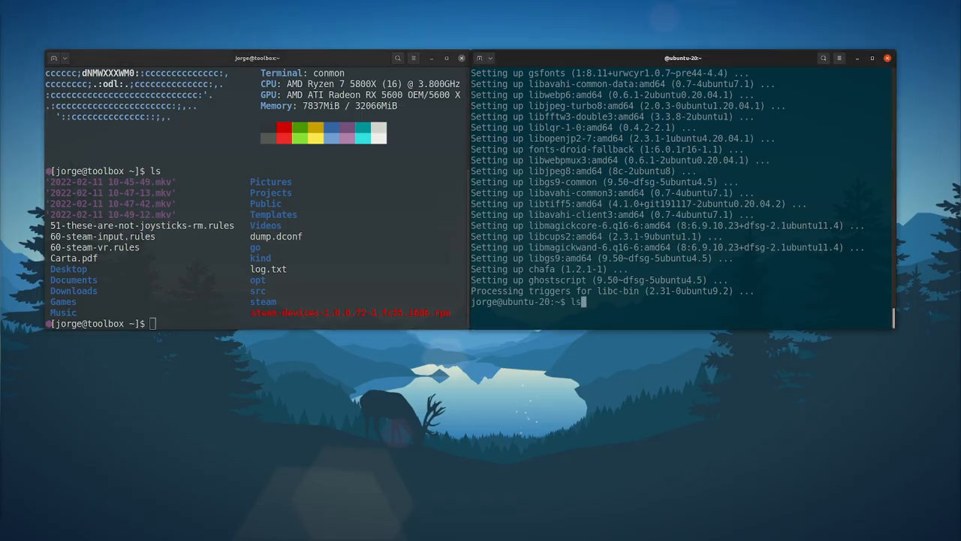
key("Return")
type("cd sr")
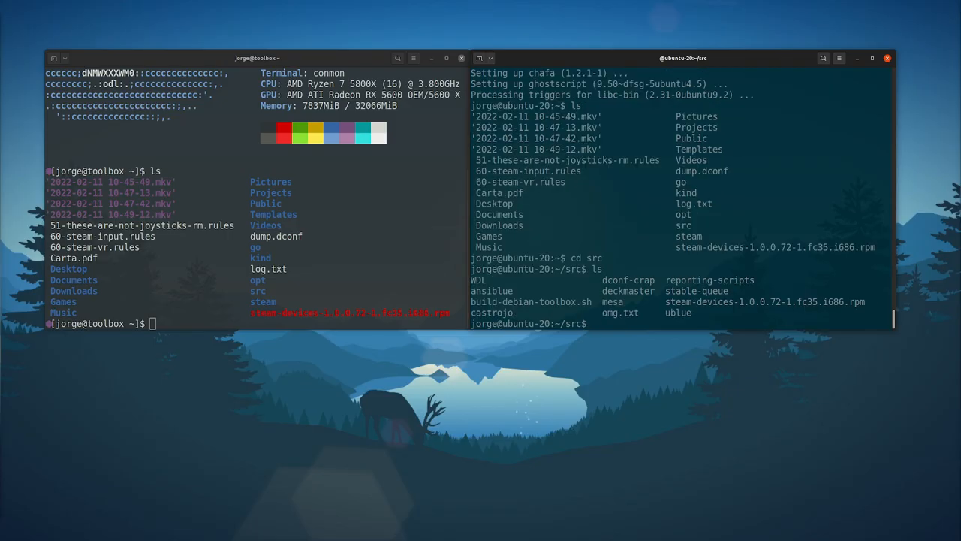
type("cd castrojo/")
type("cd clo")
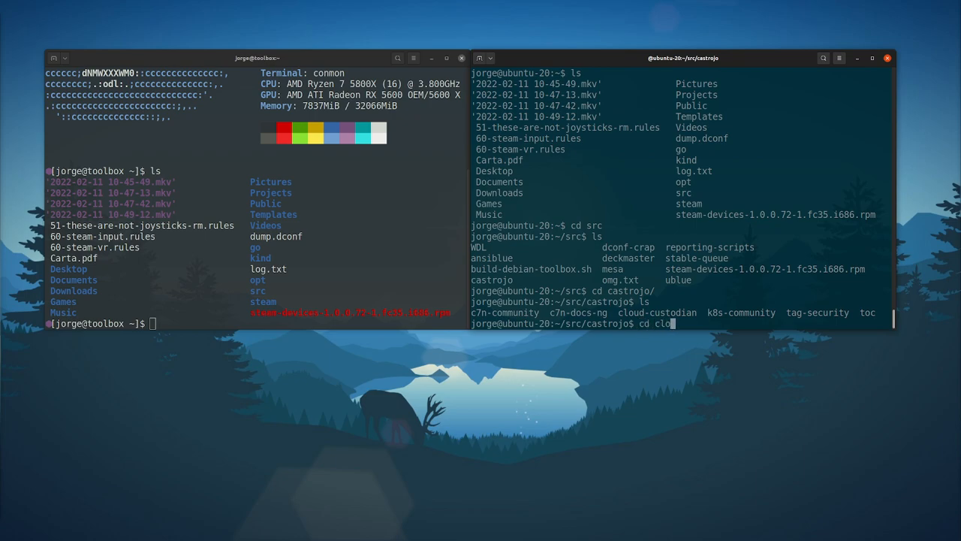
key("Return")
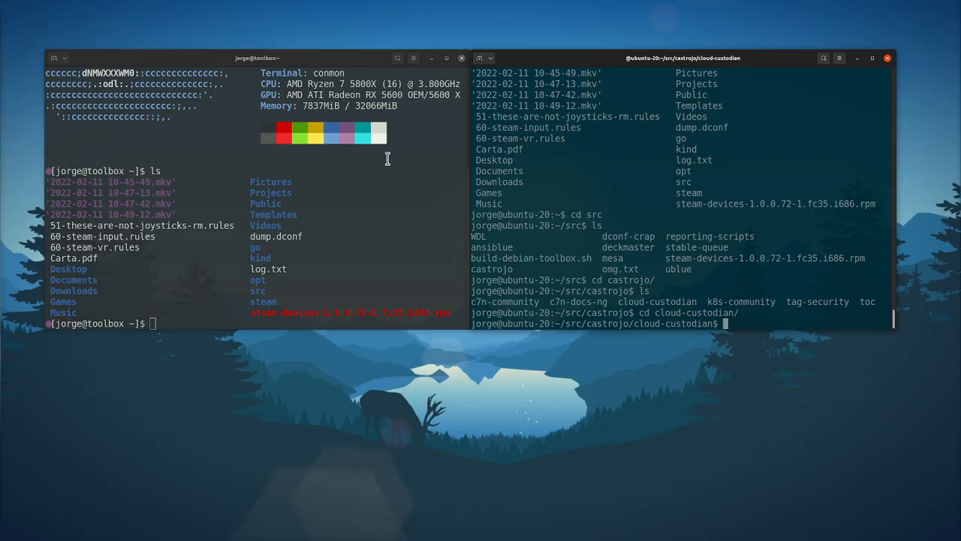
- Run 'rpm-ostree status' on the host and scroll through deployments and advisories
type("rpm")
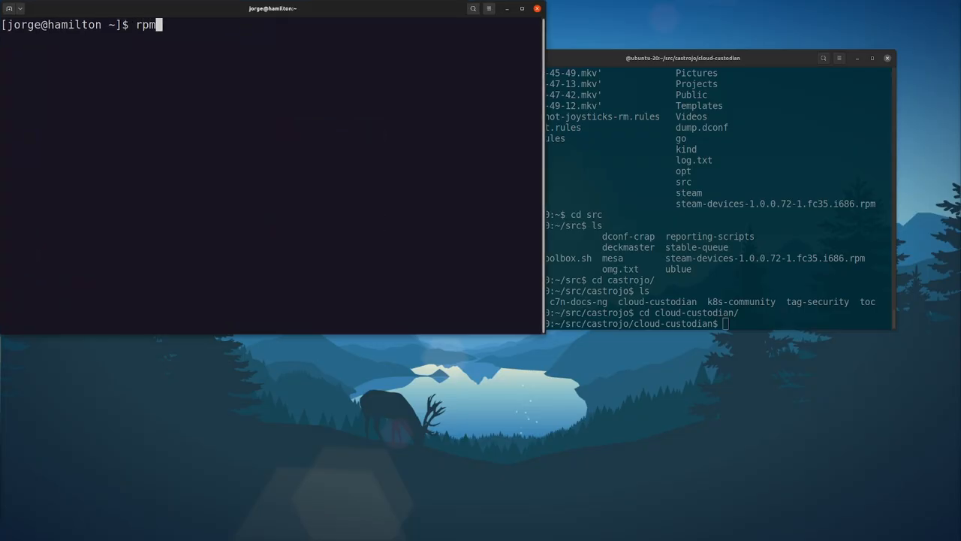
type("-ostree status -v")
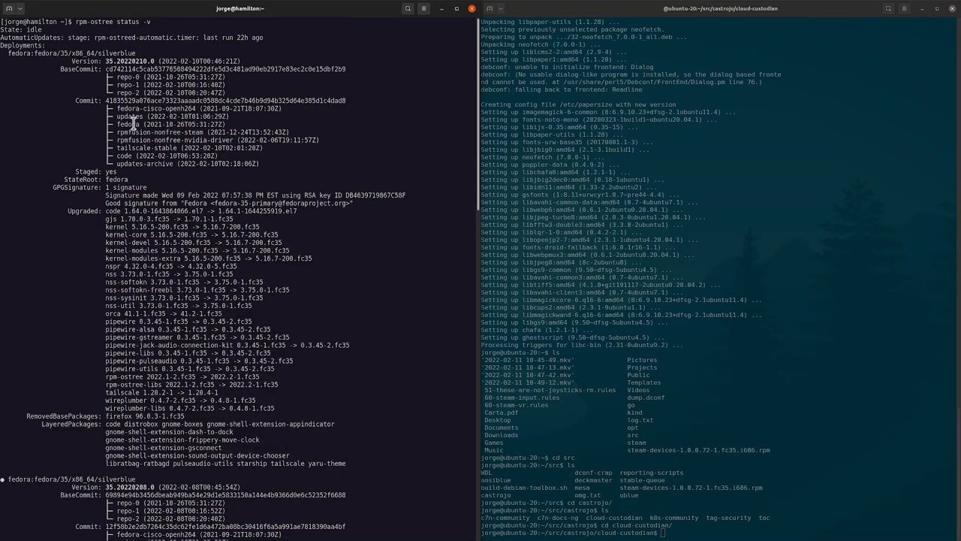
scroll("down", 3)
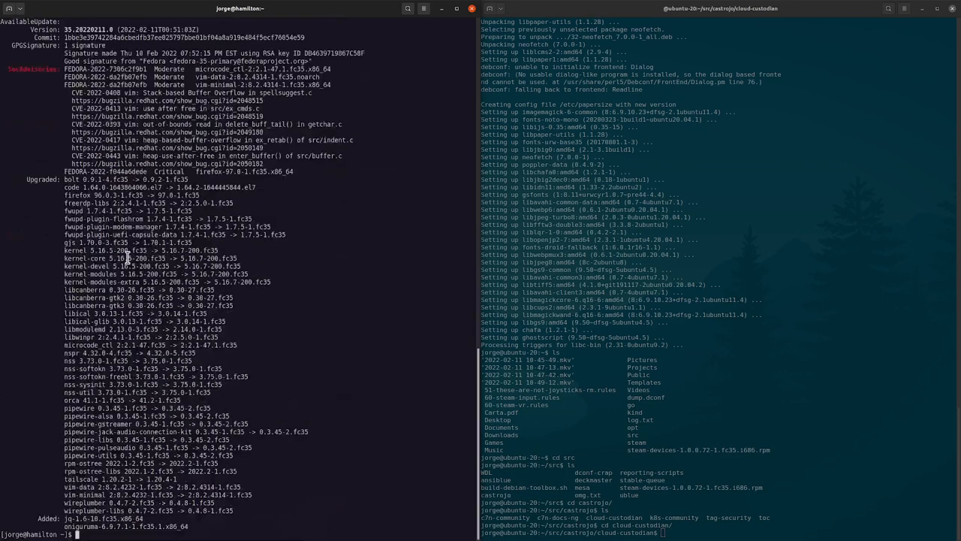
scroll("up", 3)
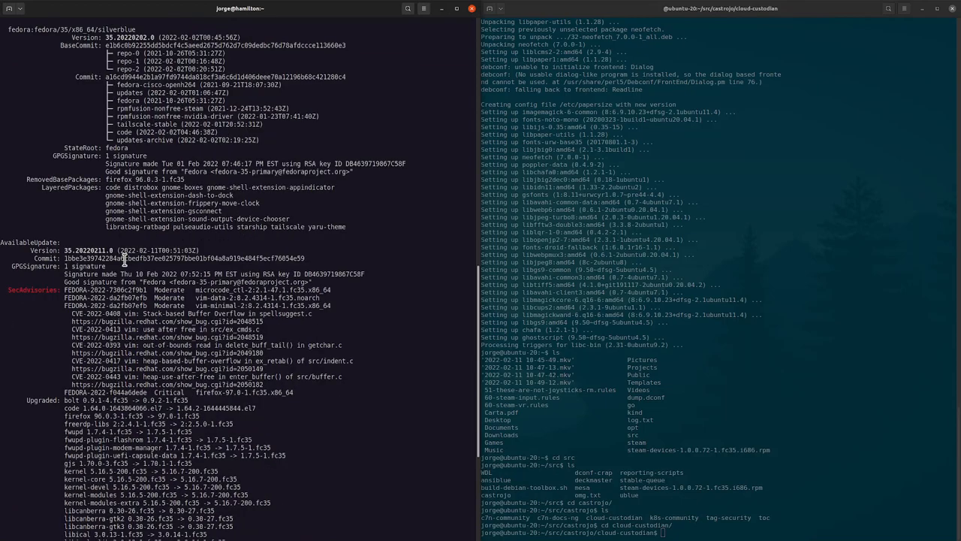
mouse_move(355, 229)
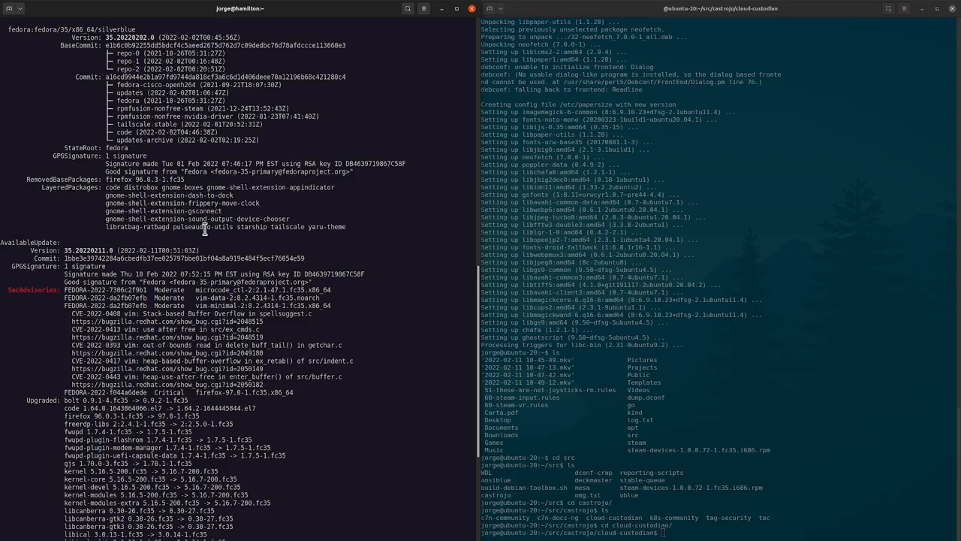
mouse_move(254, 229)
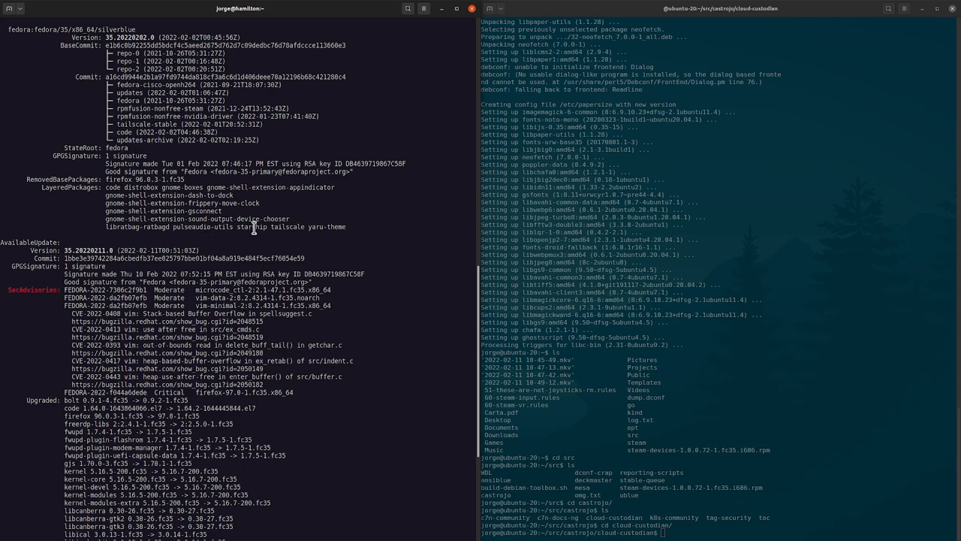
mouse_move(265, 259)
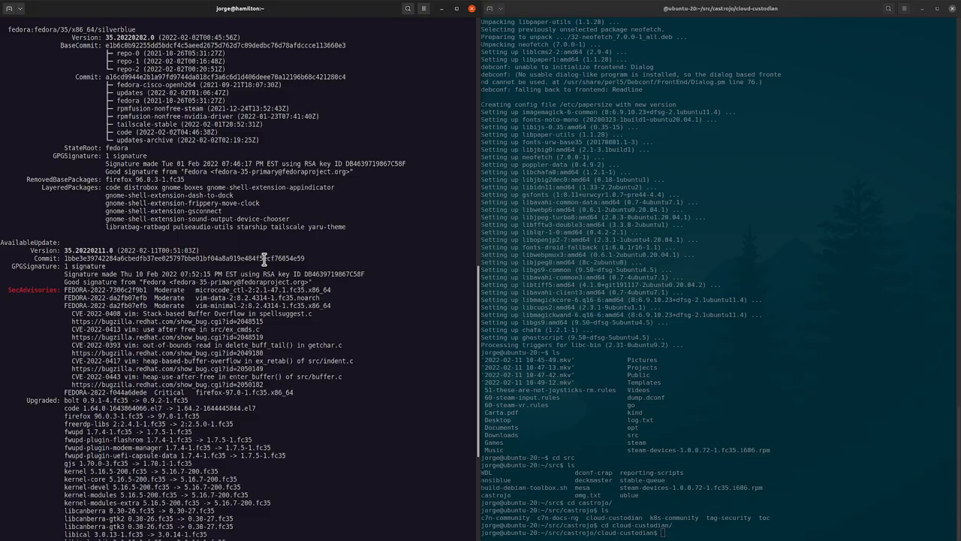
mouse_move(261, 234)
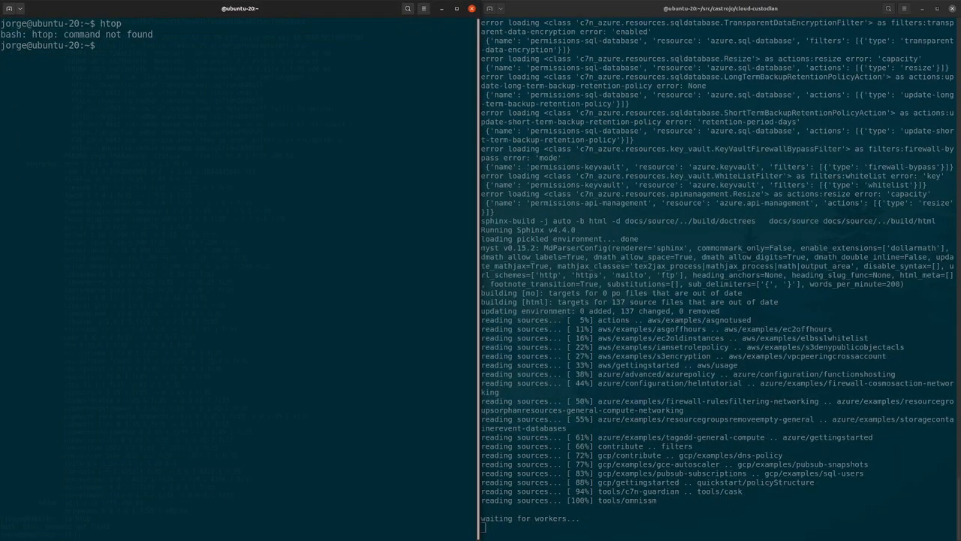
- Install and run htop with dnf in the toolbox, and run the 'tox -e docs' build
type("dnf inst")
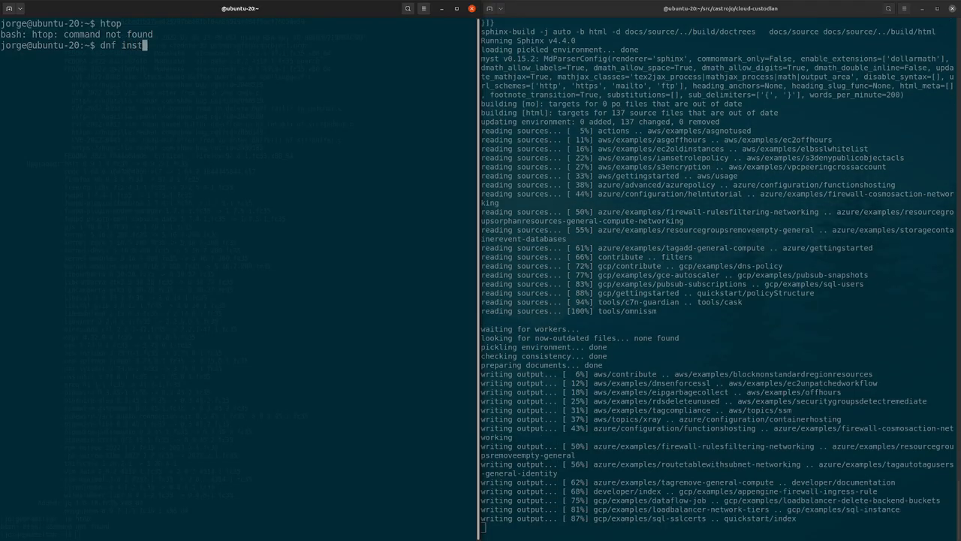
key("Return")
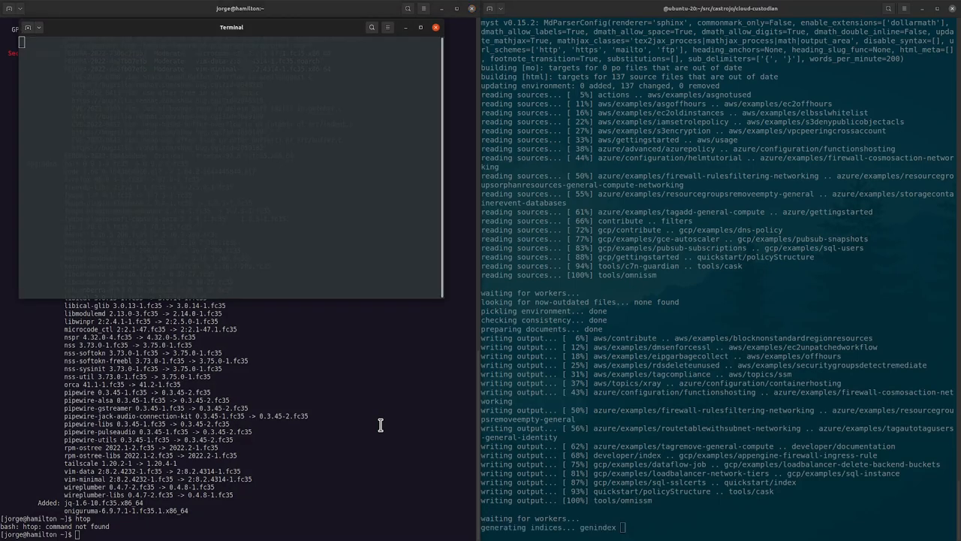
type("sudo")
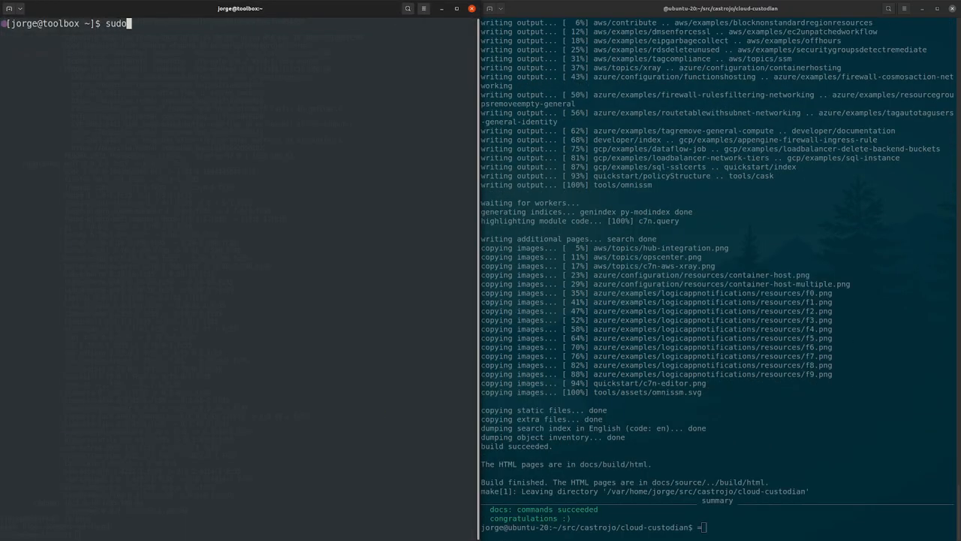
type("d")
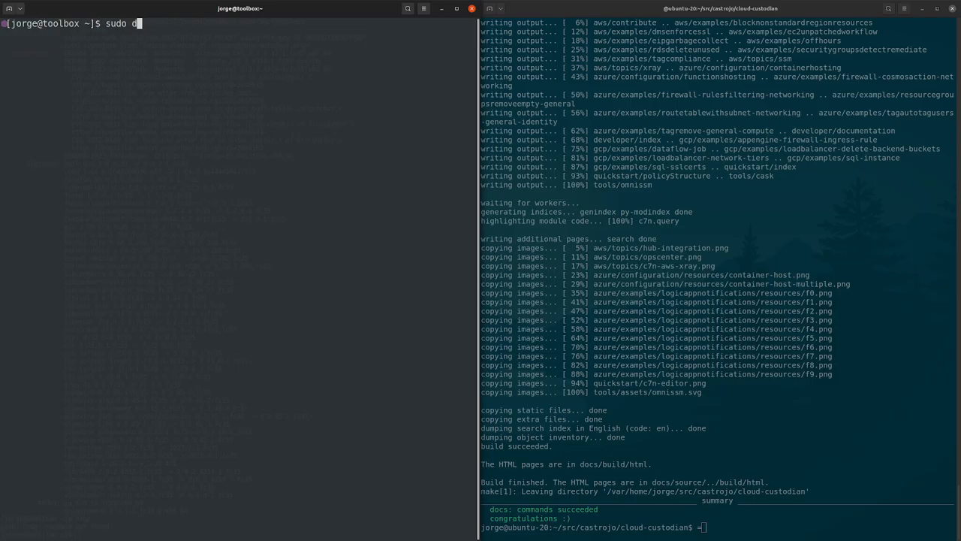
type("htp")
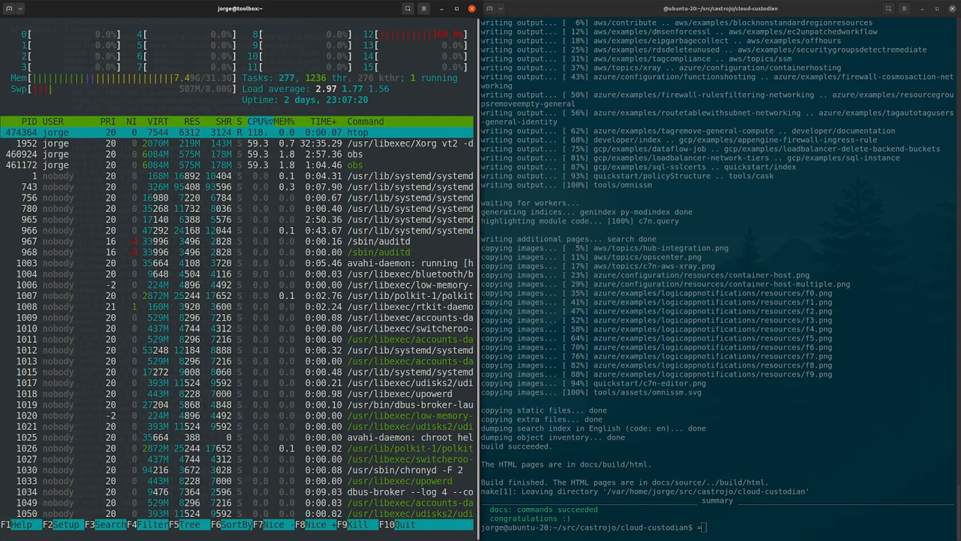
type("tox -e docs")
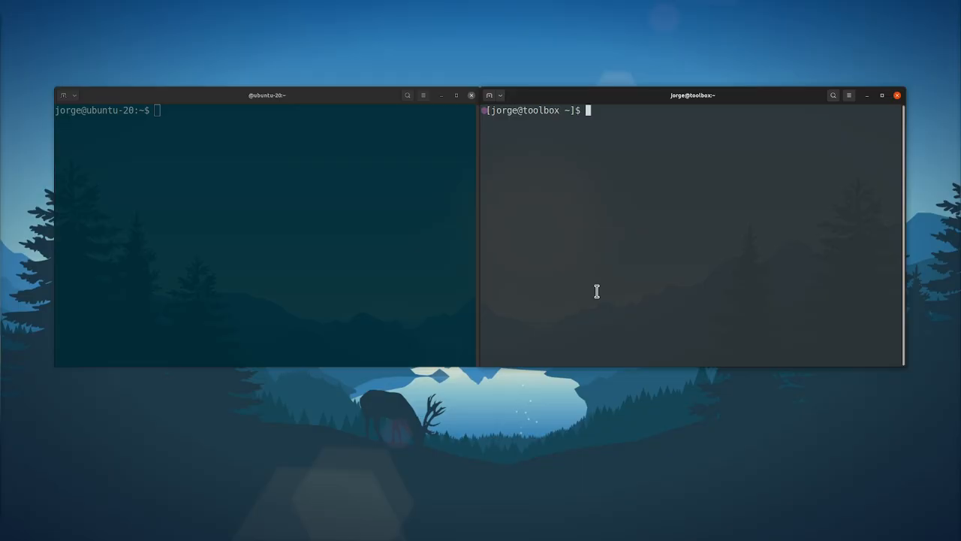
- Run 'distrobox-export --app gedit' on the host, which fails, and copy the command
type("dnf")
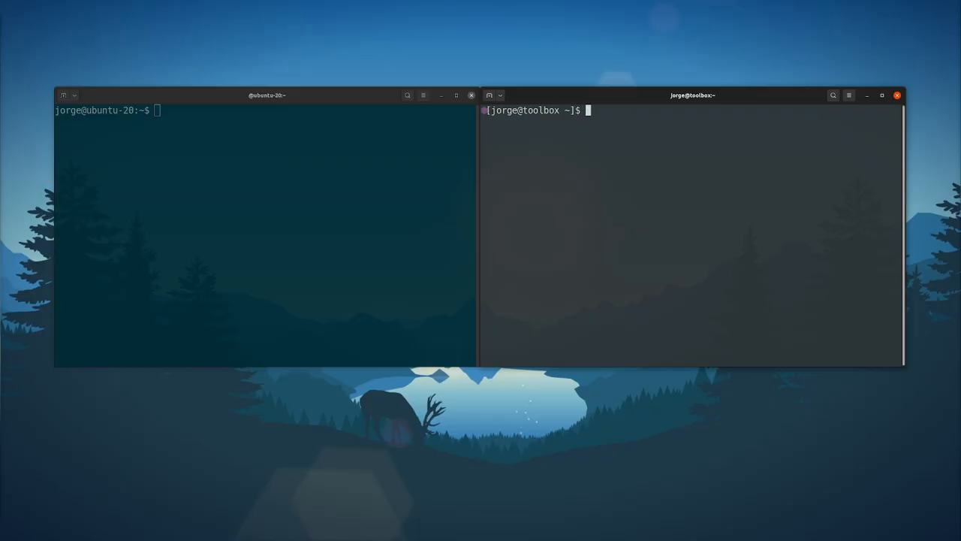
mouse_move(291, 240)
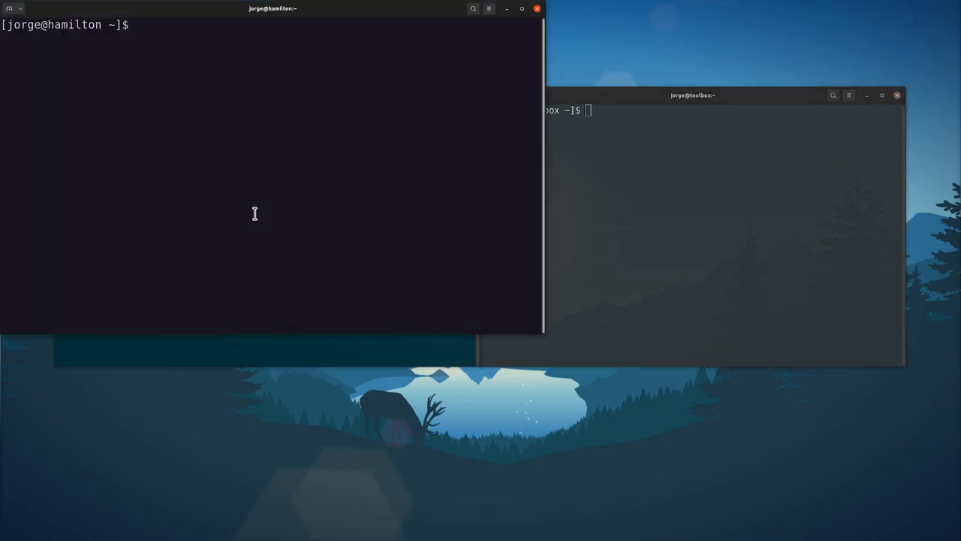
type("distrob")
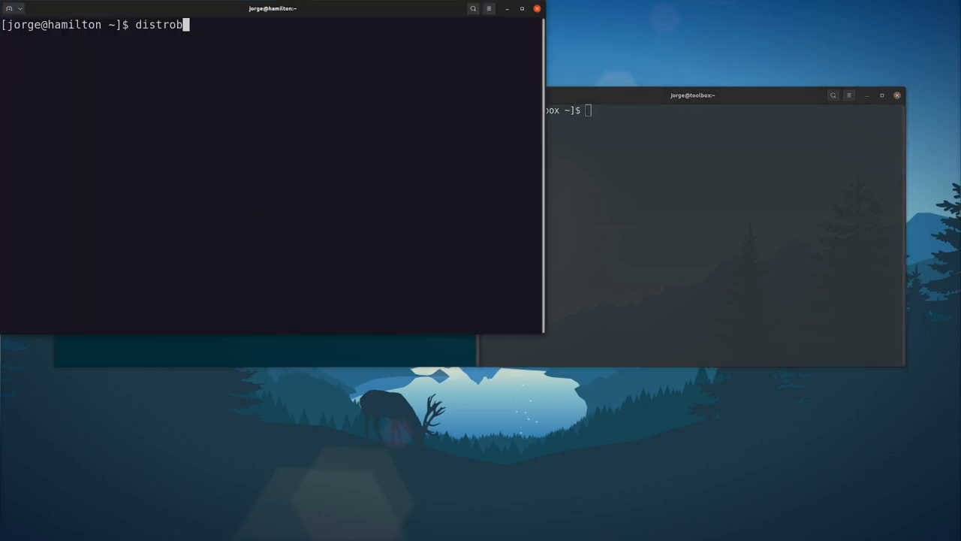
type("ox-ex")
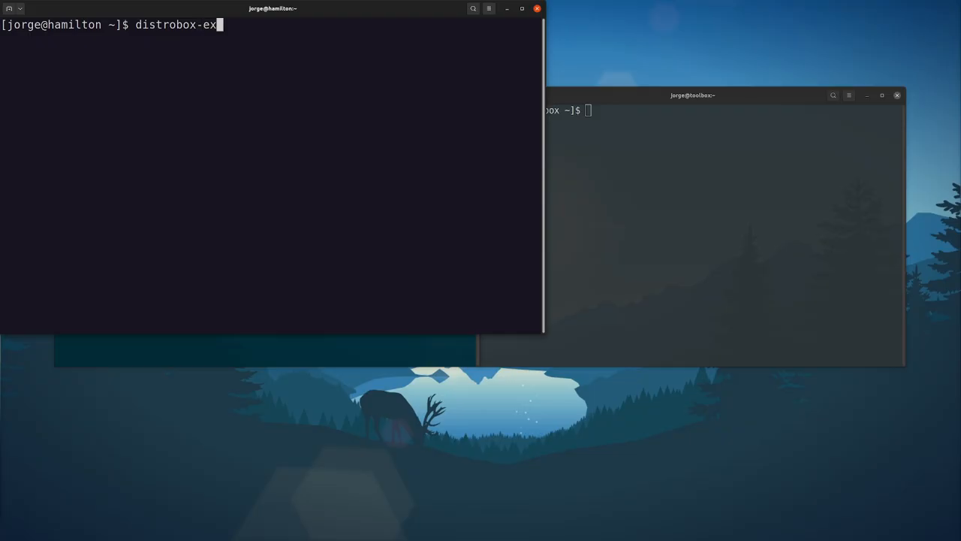
type("port --app")
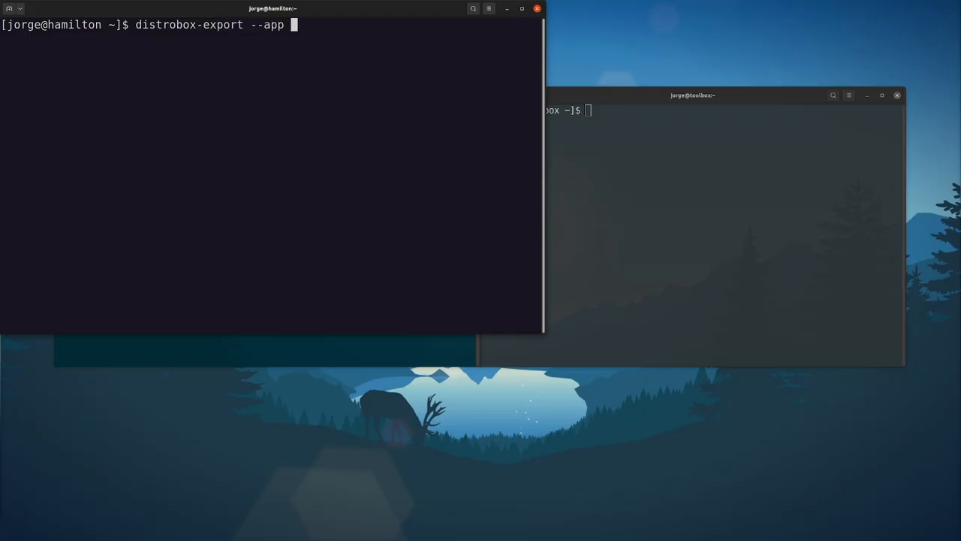
key("Return")
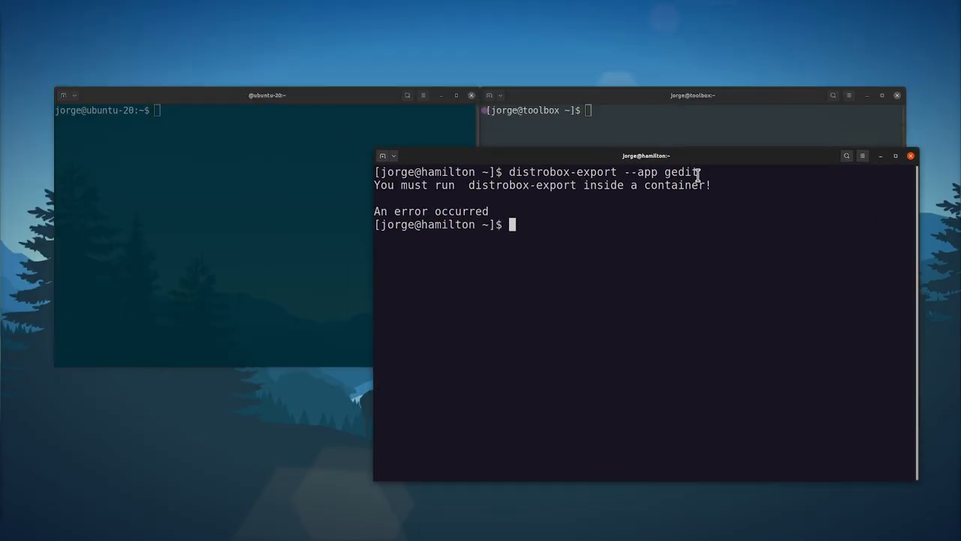
right_click(601, 171)
type("sudo apt instal gedit")
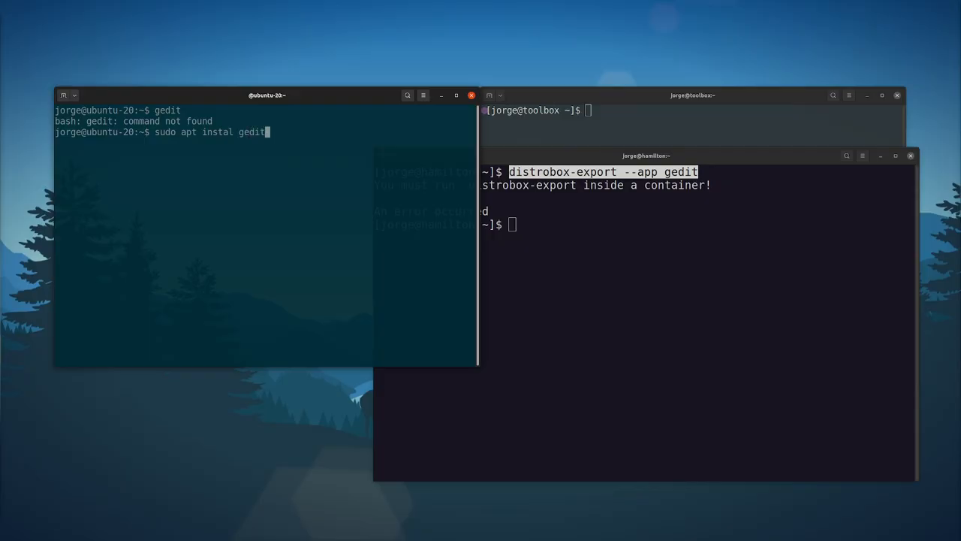
- Submit 'sudo apt install gedit' in ubuntu-20, confirm with Y, and shrink the window
key("Return")
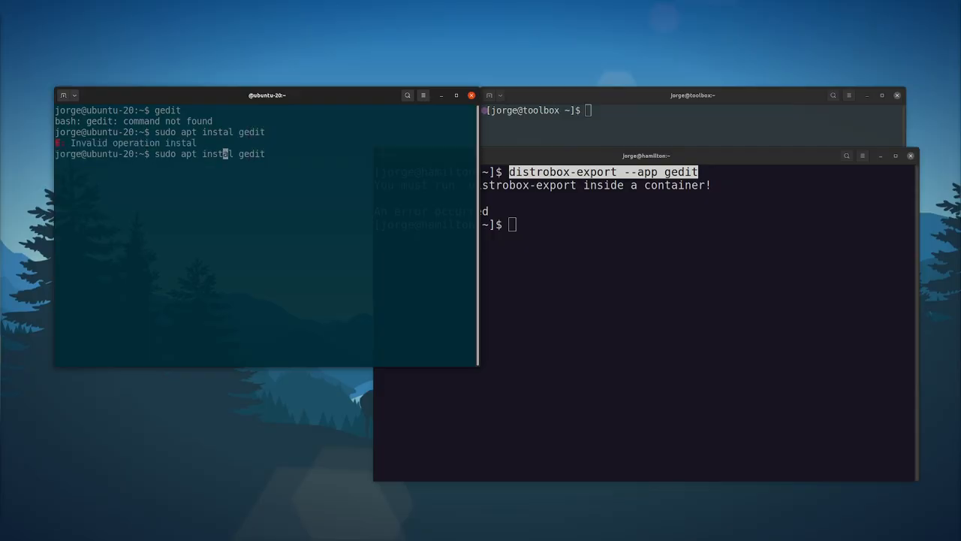
key("Return")
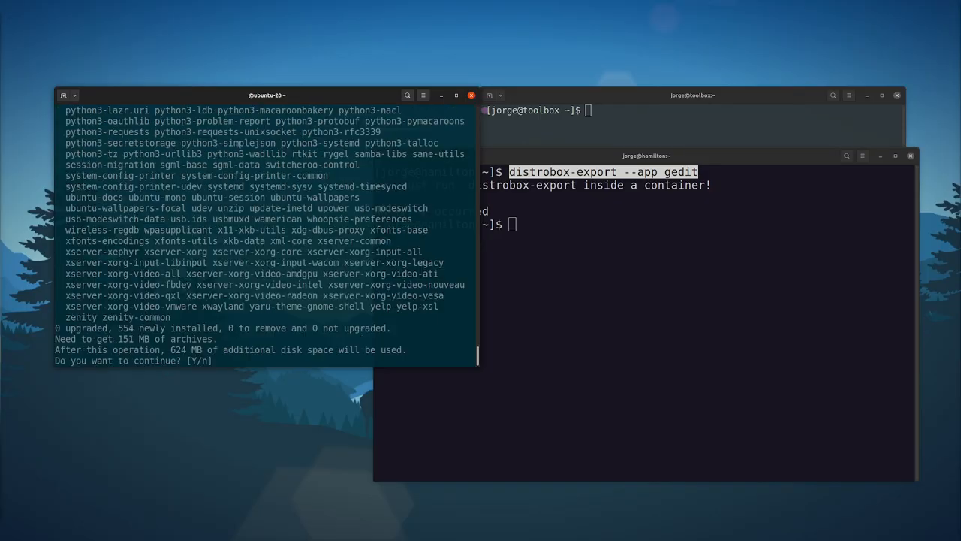
type("Y")
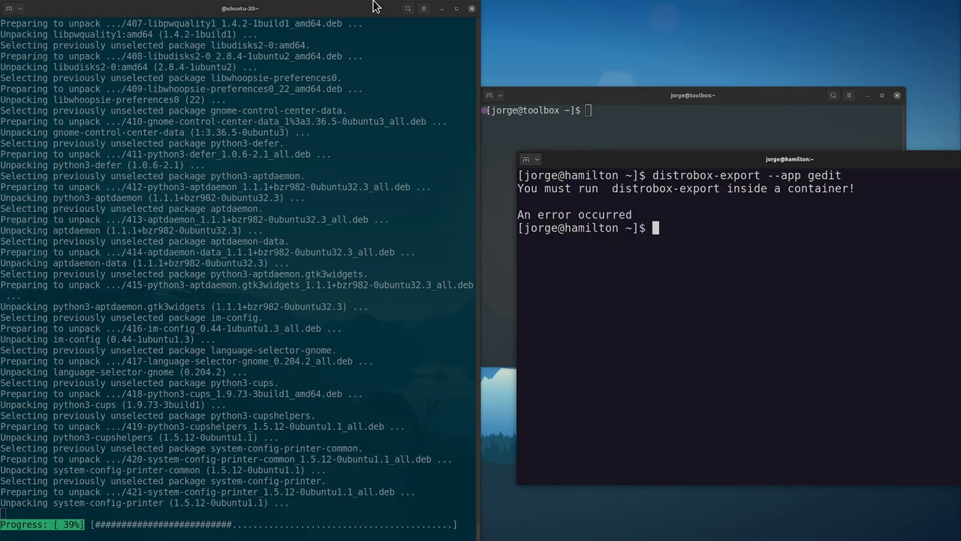
left_click_drag(239, 8, 307, 58)
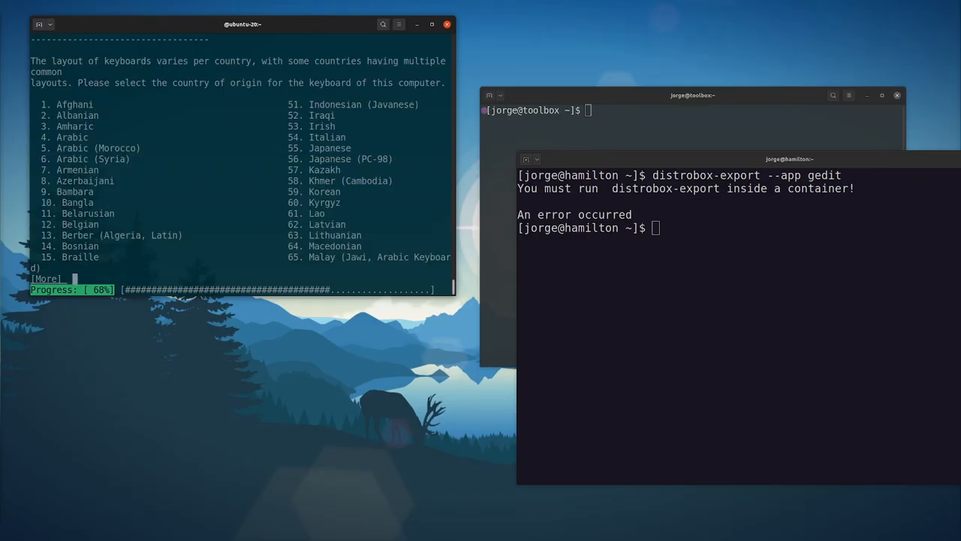
- Pick country 31, English (US), for the keyboard layout and let the install finish
key("space")
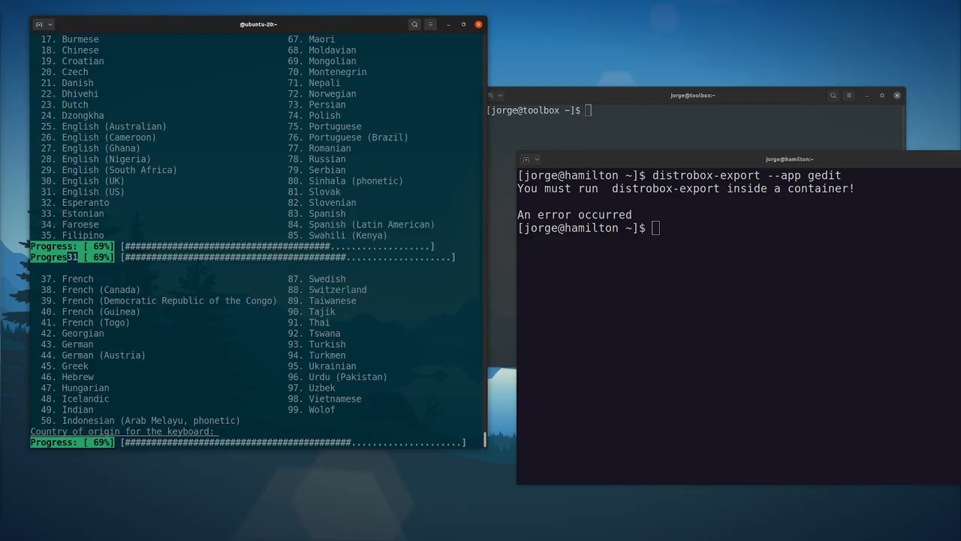
type("31")
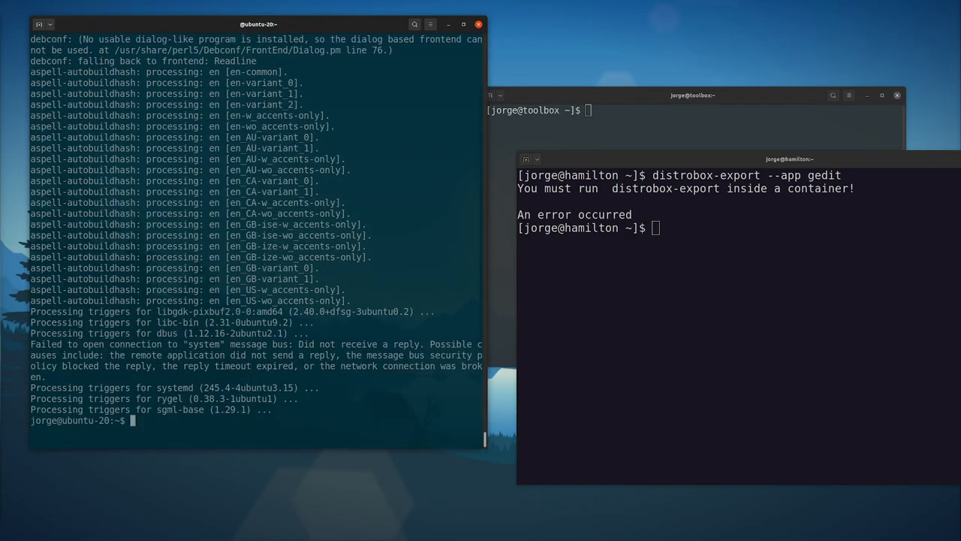
- Launch gedit from ubuntu-20, type 'ssss' as test text, and bring up Save
type("gedit")
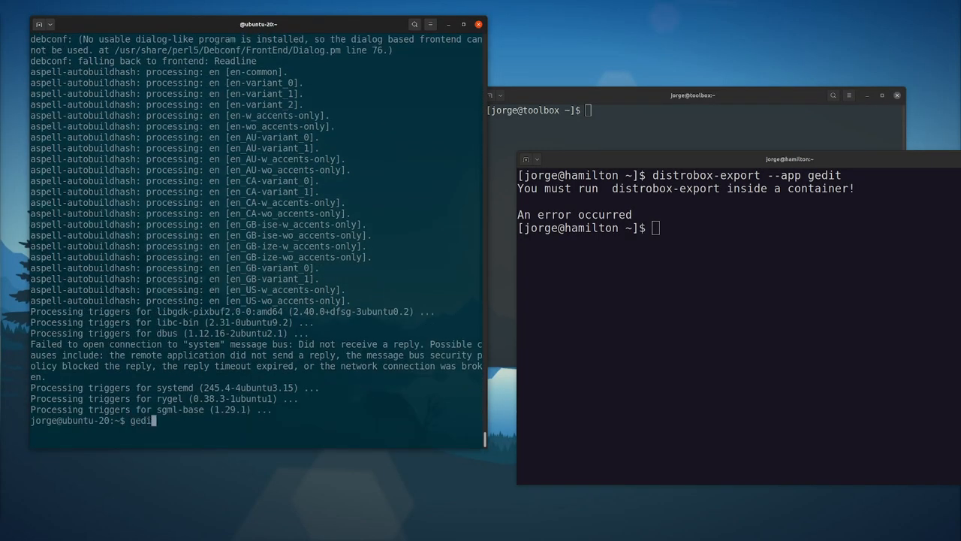
key("Return")
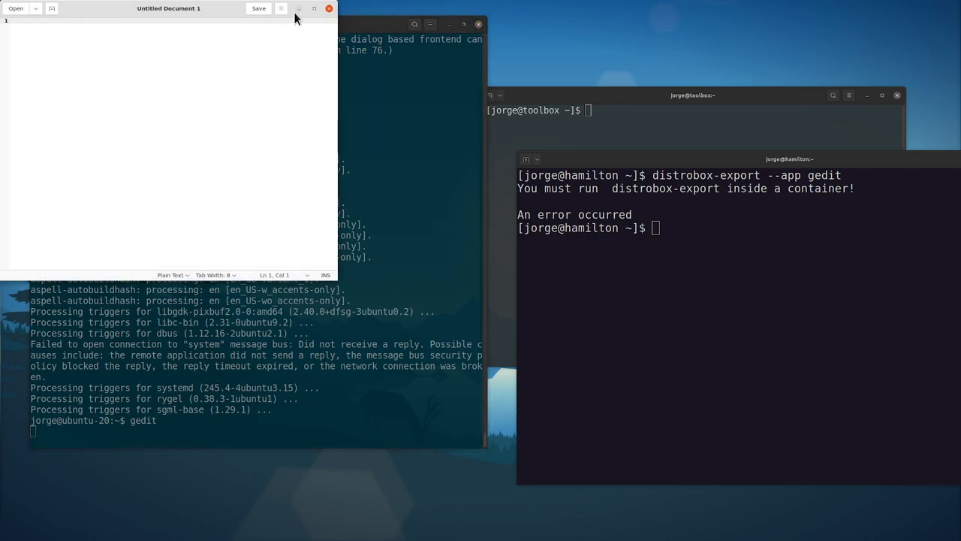
left_click_drag(168, 8, 424, 122)
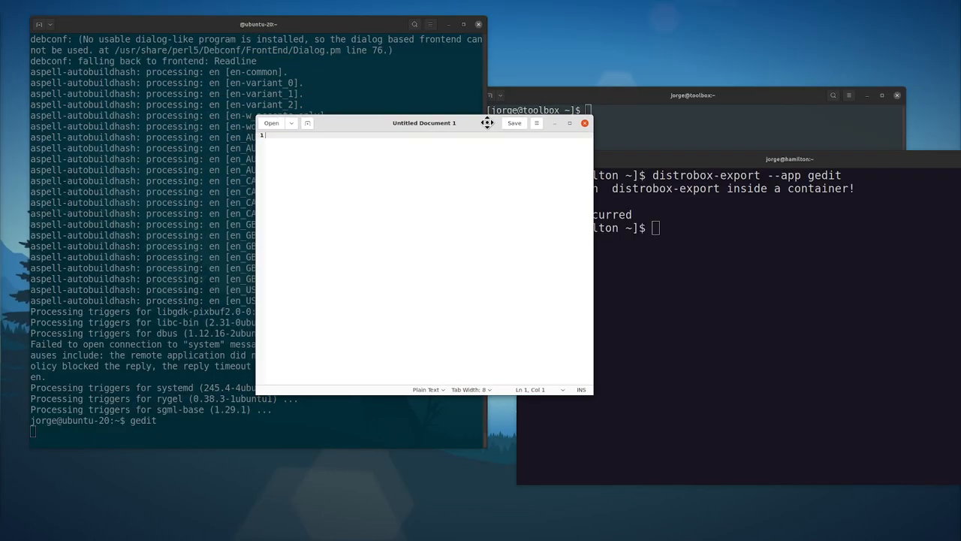
left_click_drag(424, 123, 351, 123)
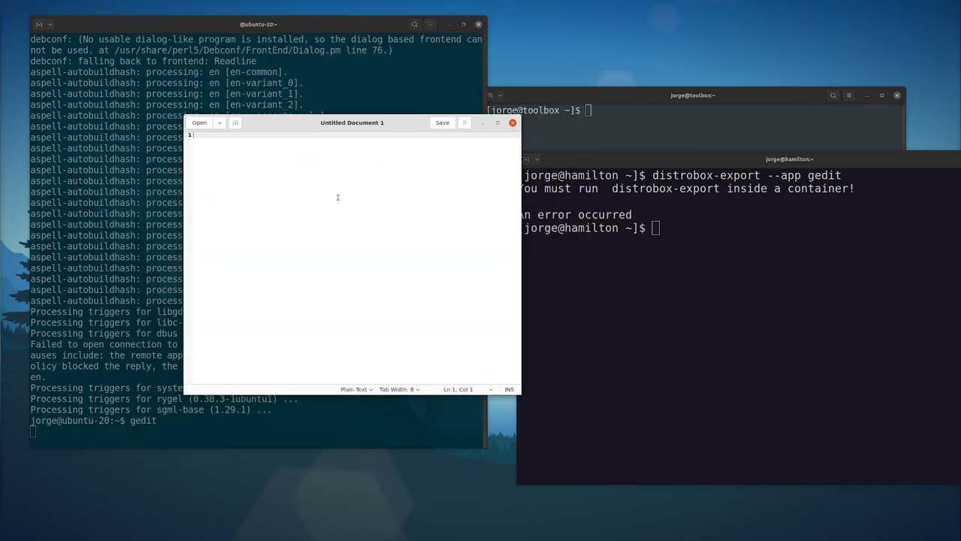
type("sss")
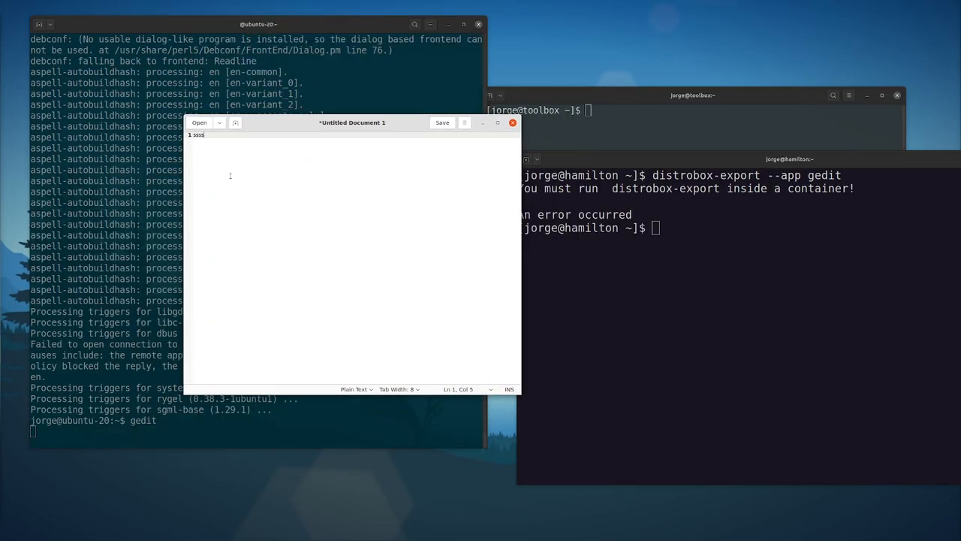
type("s")
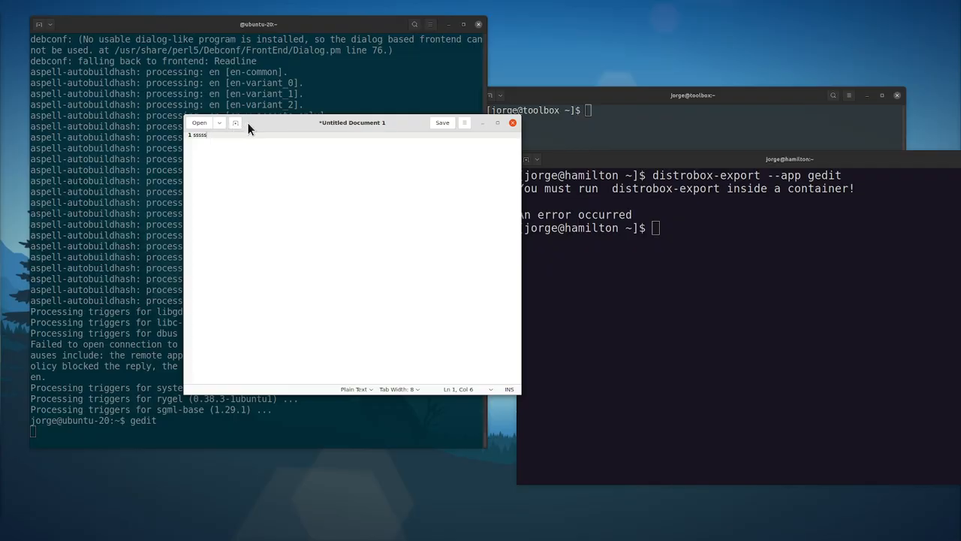
left_click(442, 123)
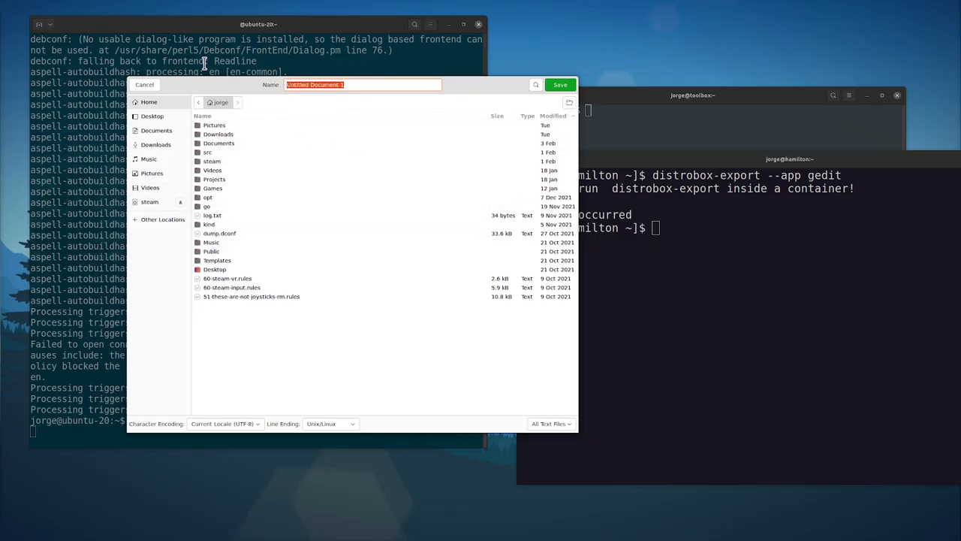
mouse_move(158, 87)
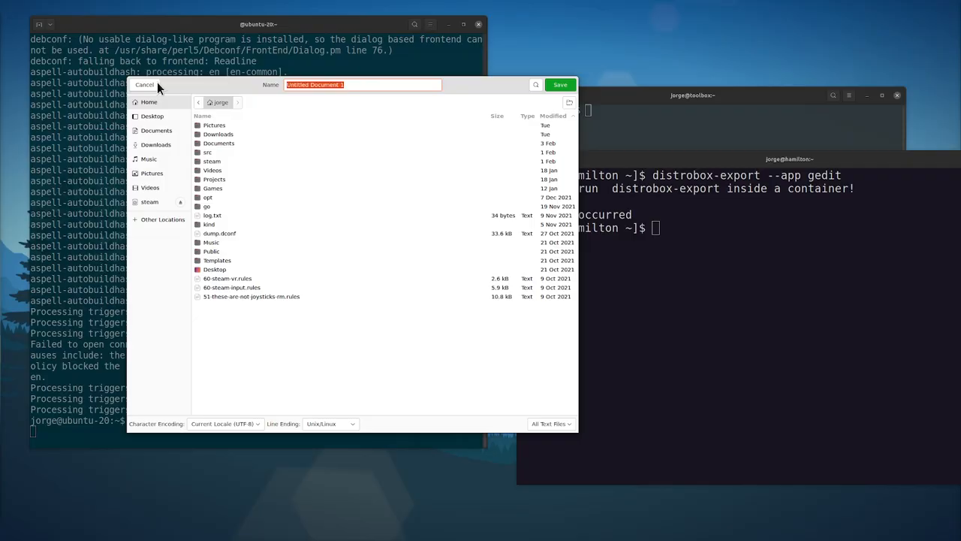
mouse_move(278, 233)
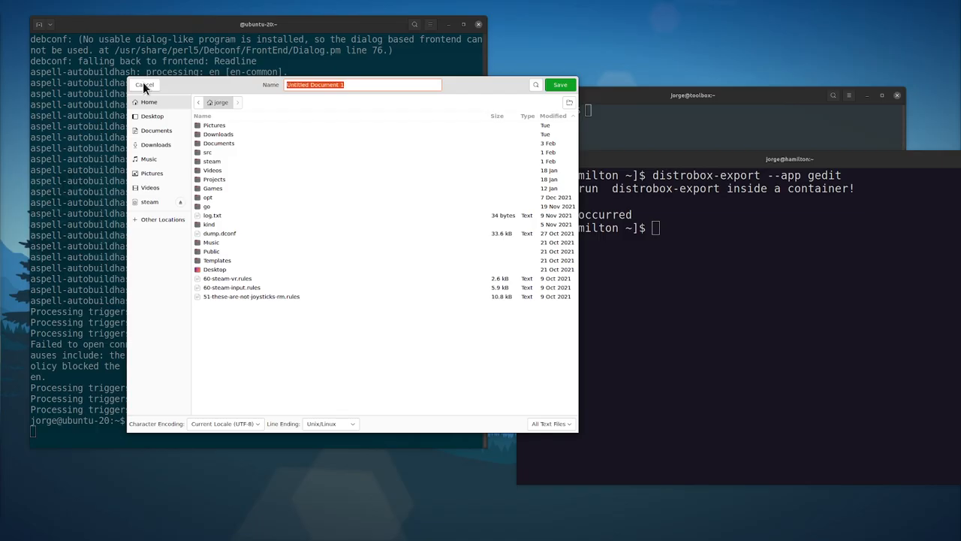
- Cancel the save, close gedit, and discard the test text without saving
left_click(142, 84)
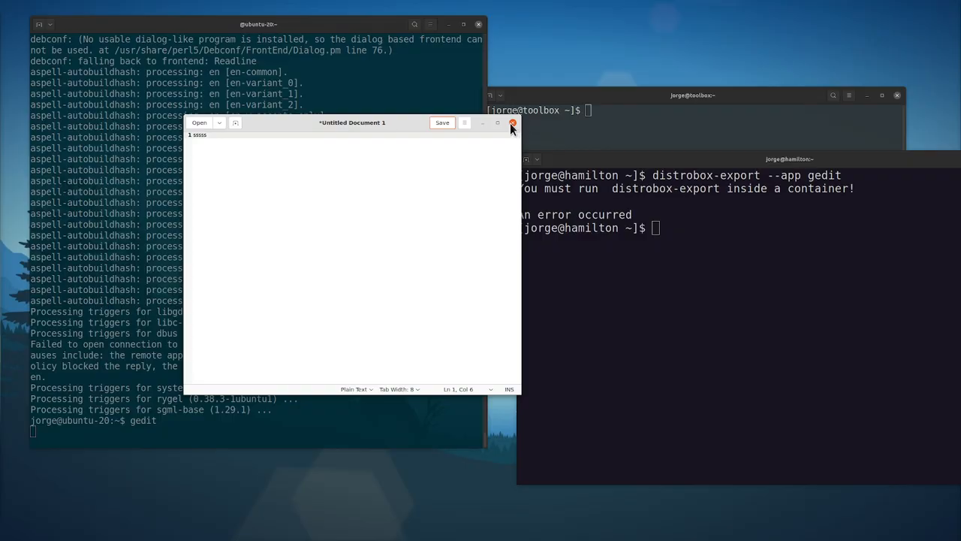
left_click(513, 123)
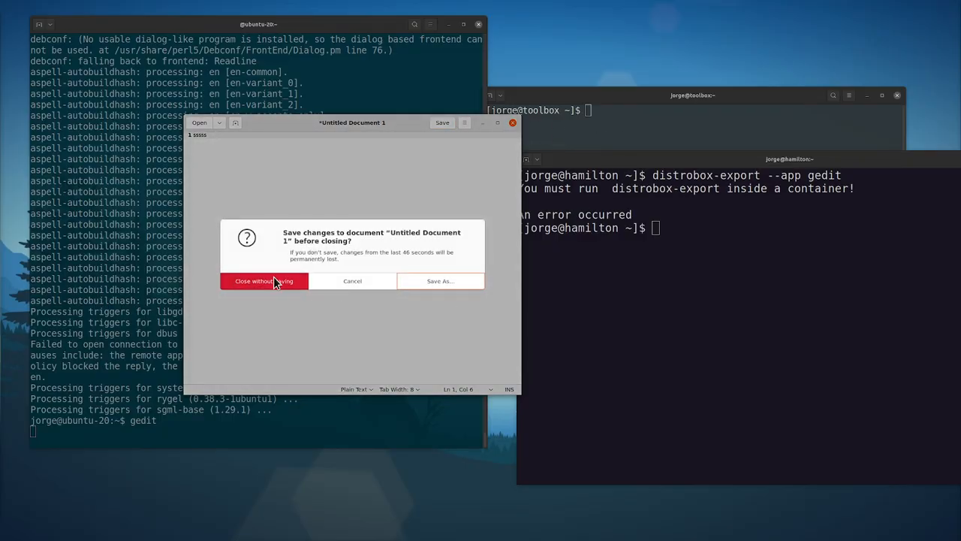
left_click(263, 280)
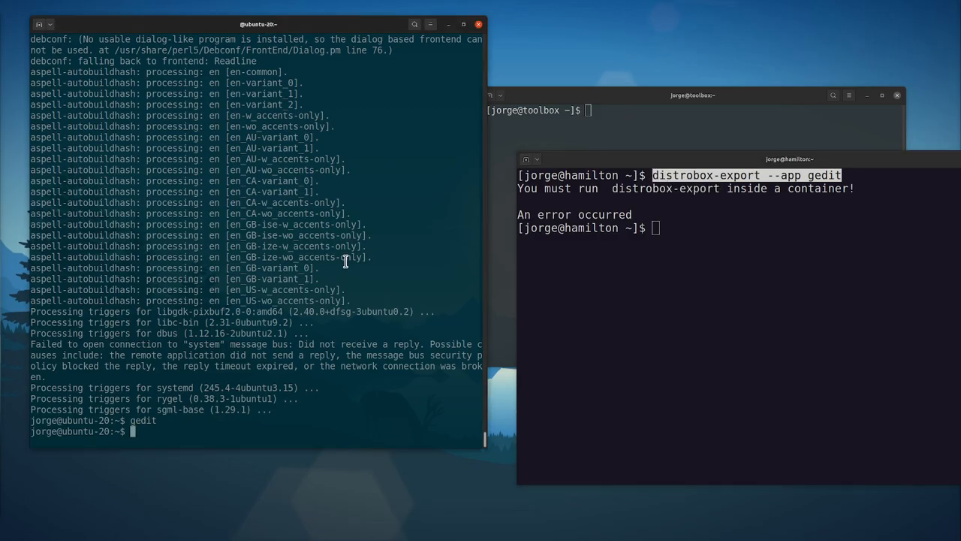
- Run distrobox-export --app gedit in ubuntu-20, then centre the host terminal window
key("Return")
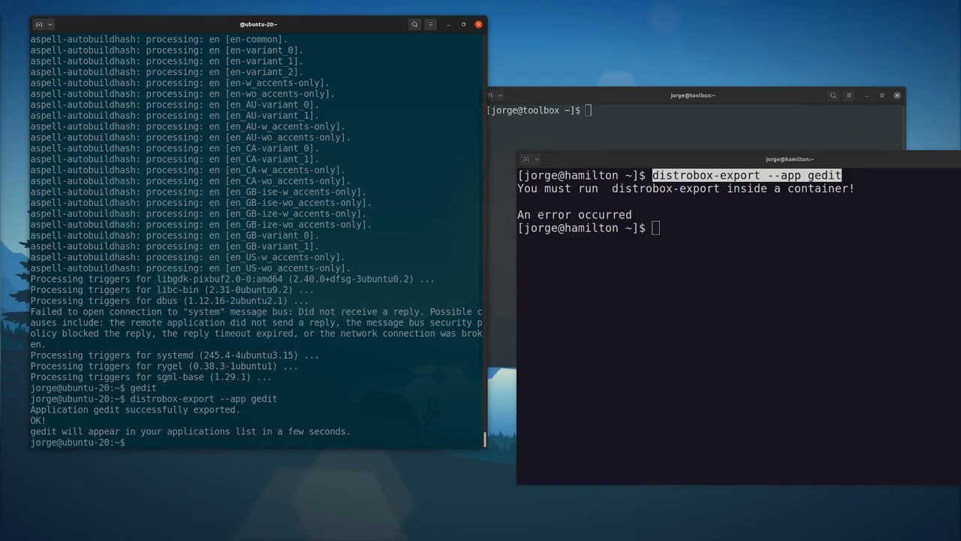
key("Super")
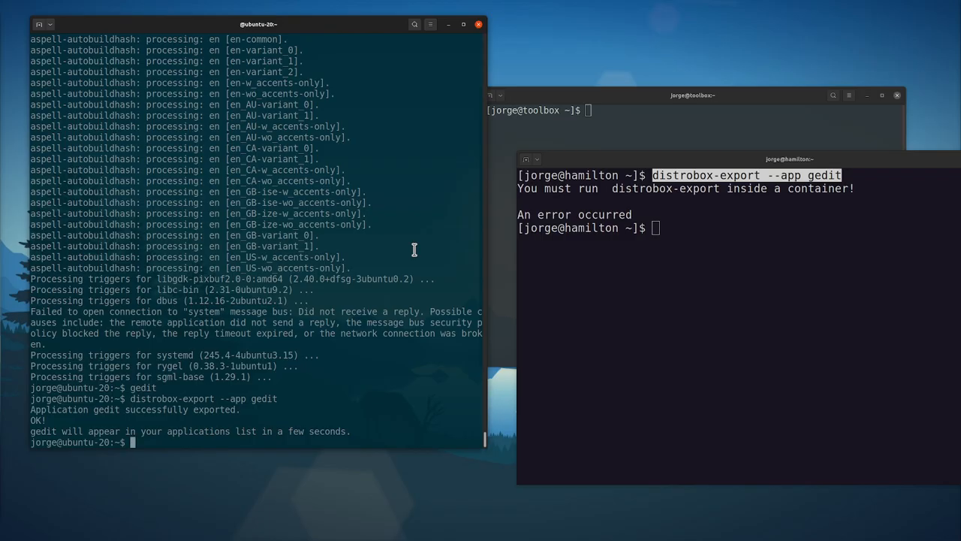
left_click_drag(789, 158, 548, 159)
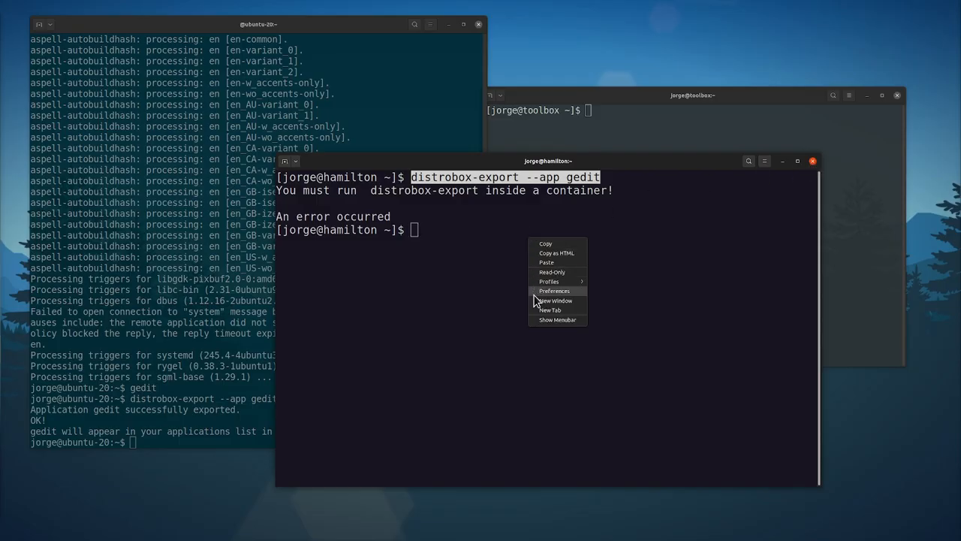
- Review the Host, toolbox and ubuntu profiles, ubuntu running distrobox-enter --name ubuntu-20
left_click(554, 290)
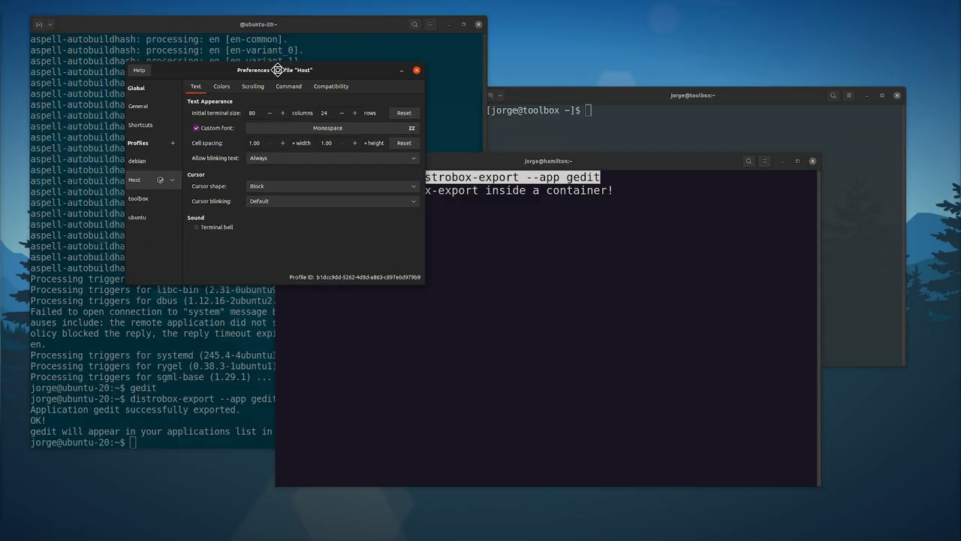
left_click_drag(274, 69, 319, 80)
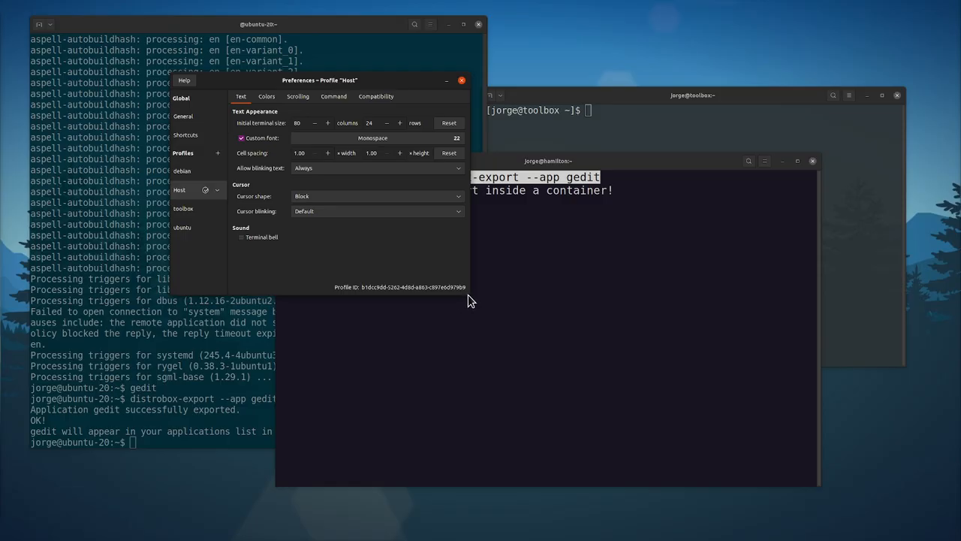
left_click(183, 208)
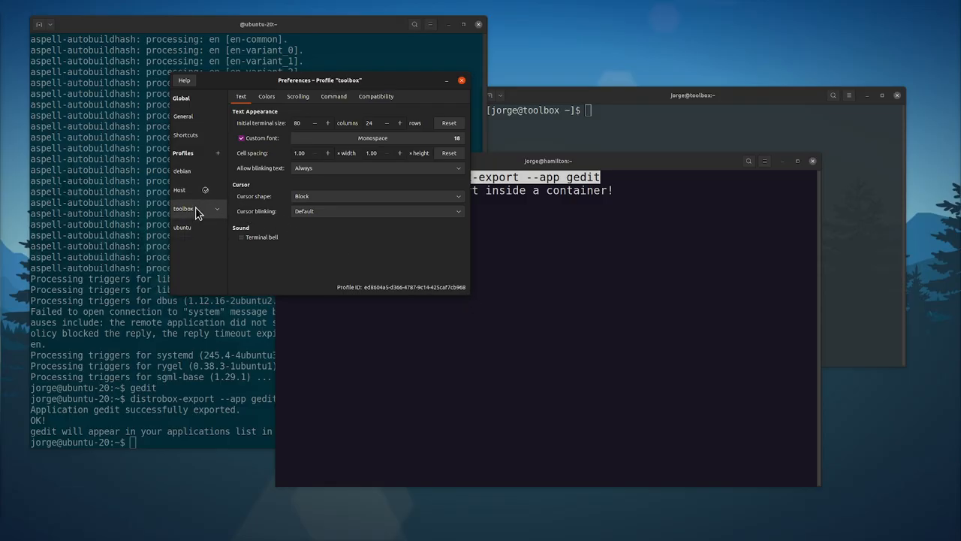
left_click(183, 228)
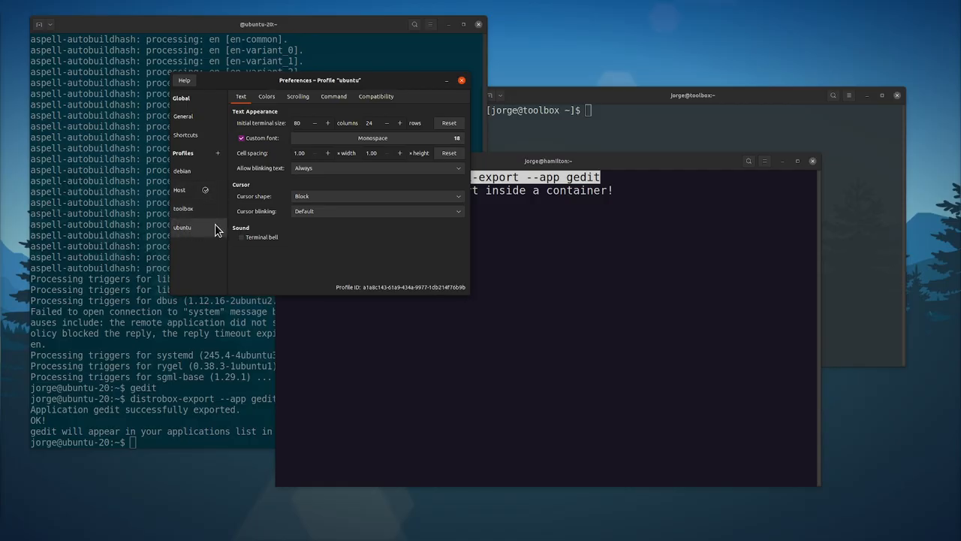
left_click(334, 96)
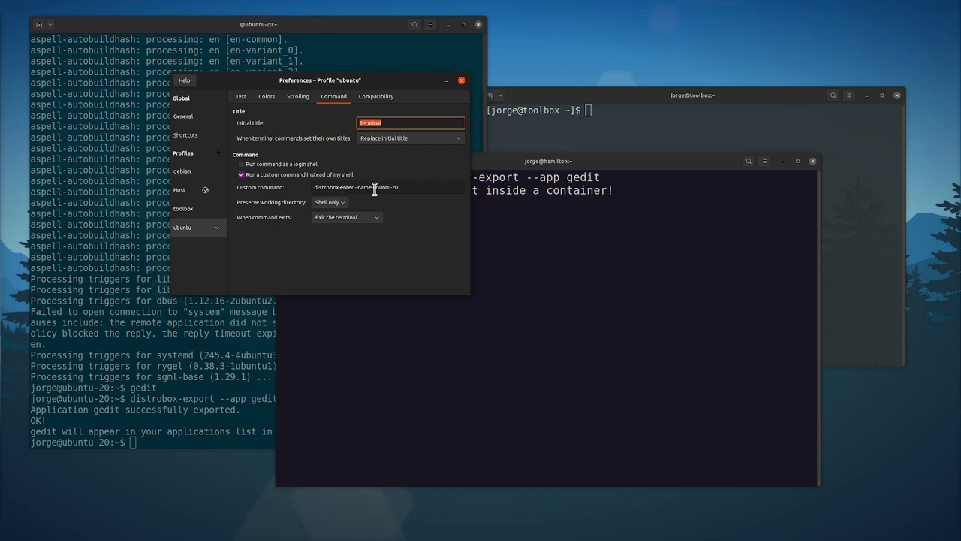
mouse_move(410, 187)
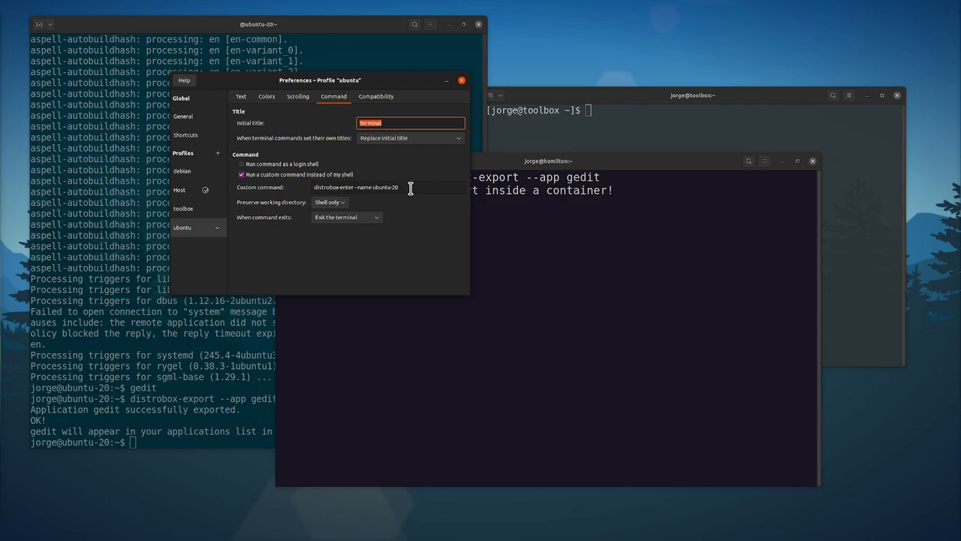
mouse_move(264, 183)
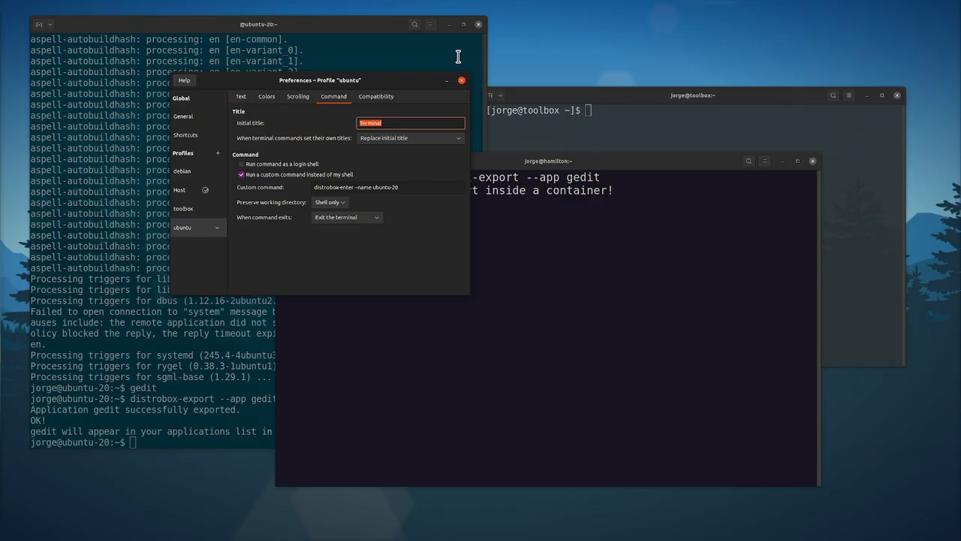
key("super")
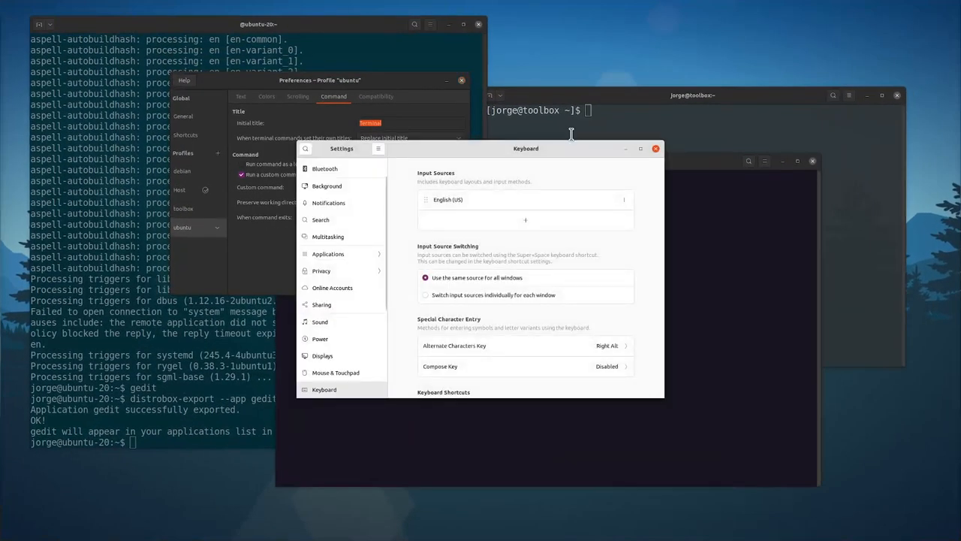
- Inspect the custom shortcut launching the gnome-terminal ubuntu profile, then close its details
scroll("down", 3)
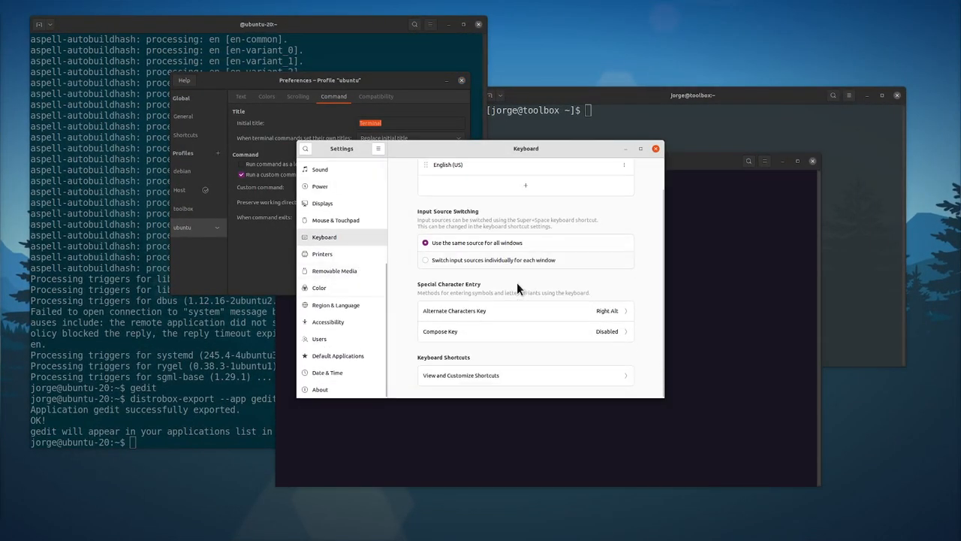
left_click(460, 374)
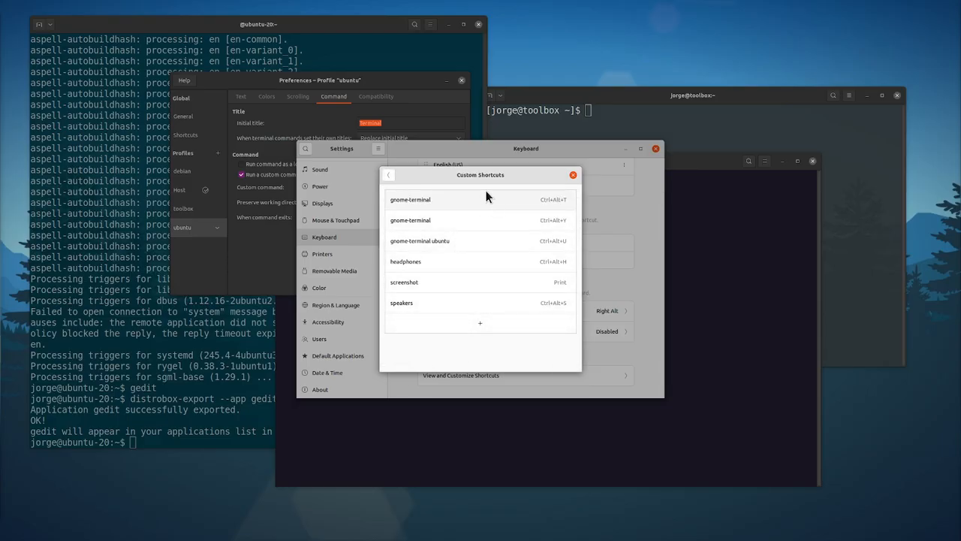
left_click(419, 241)
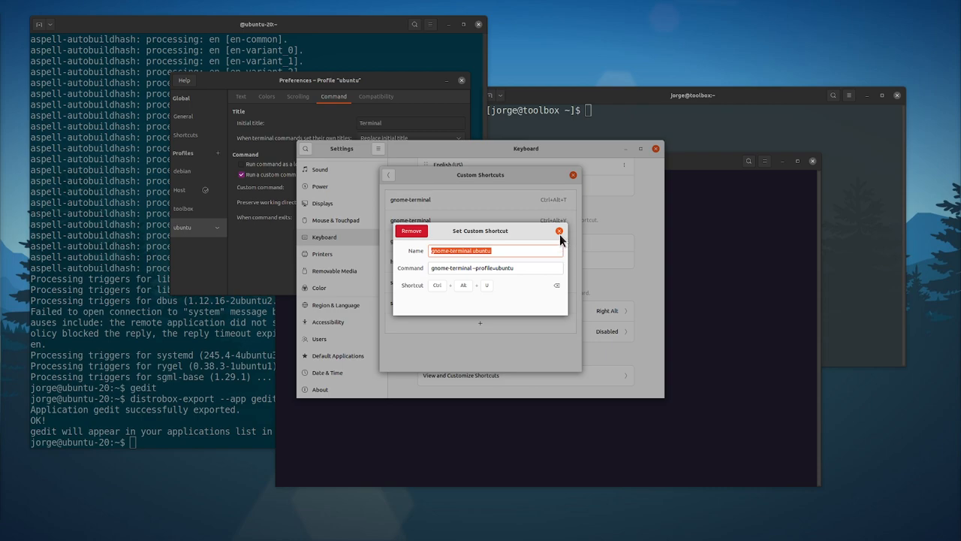
left_click(559, 231)
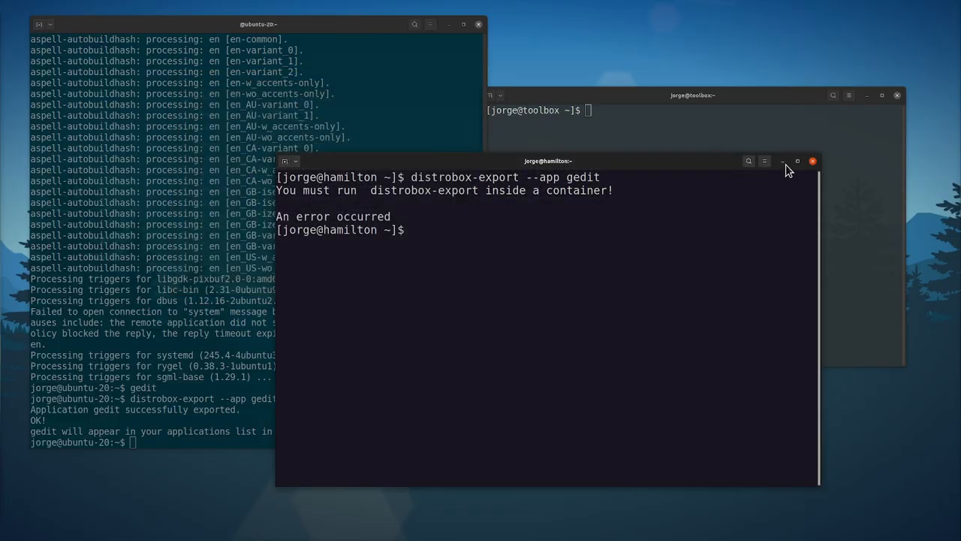
- Close the hamilton host and toolbox terminal windows
left_click(812, 161)
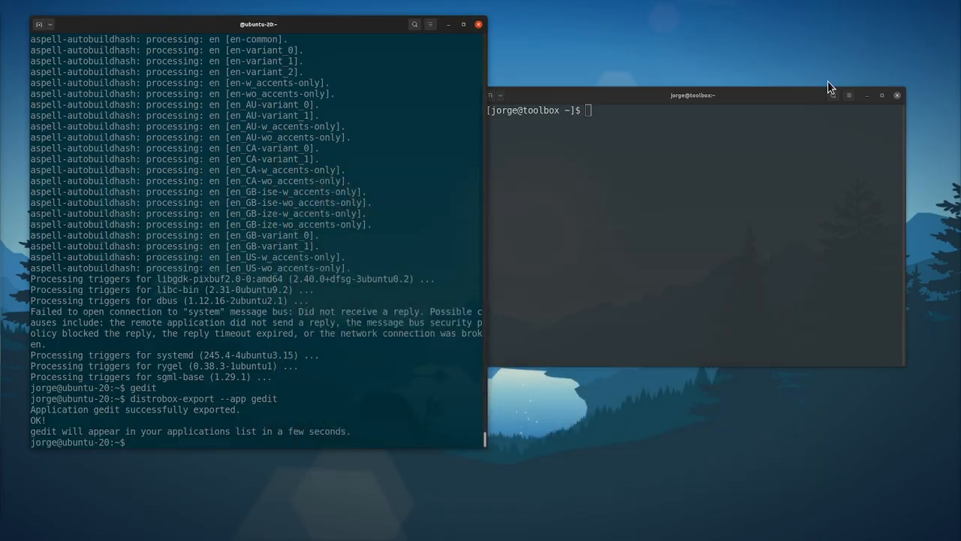
left_click(897, 94)
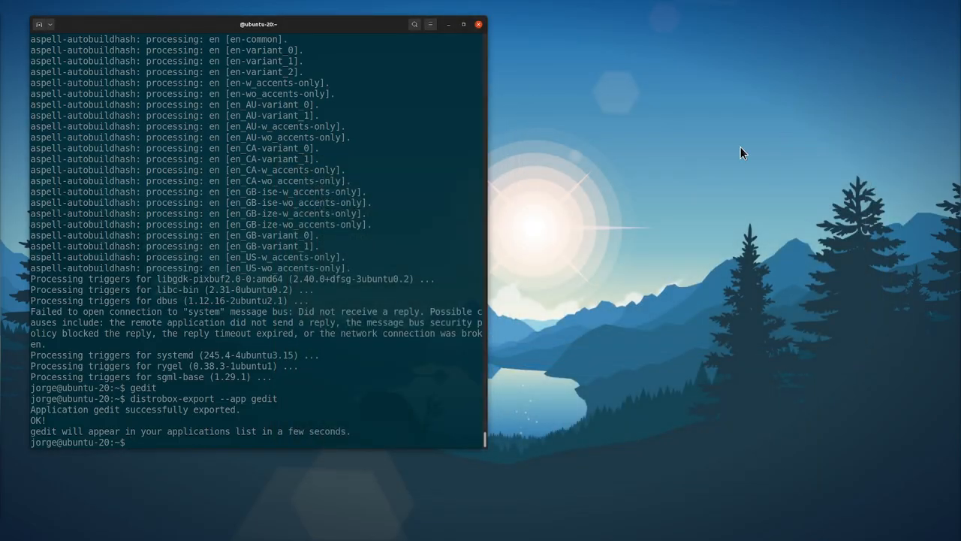
mouse_move(678, 180)
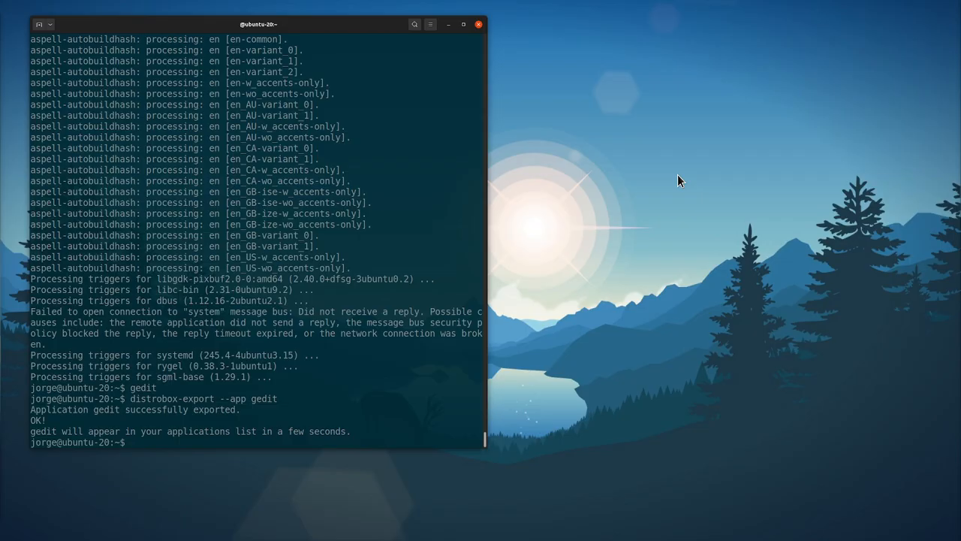